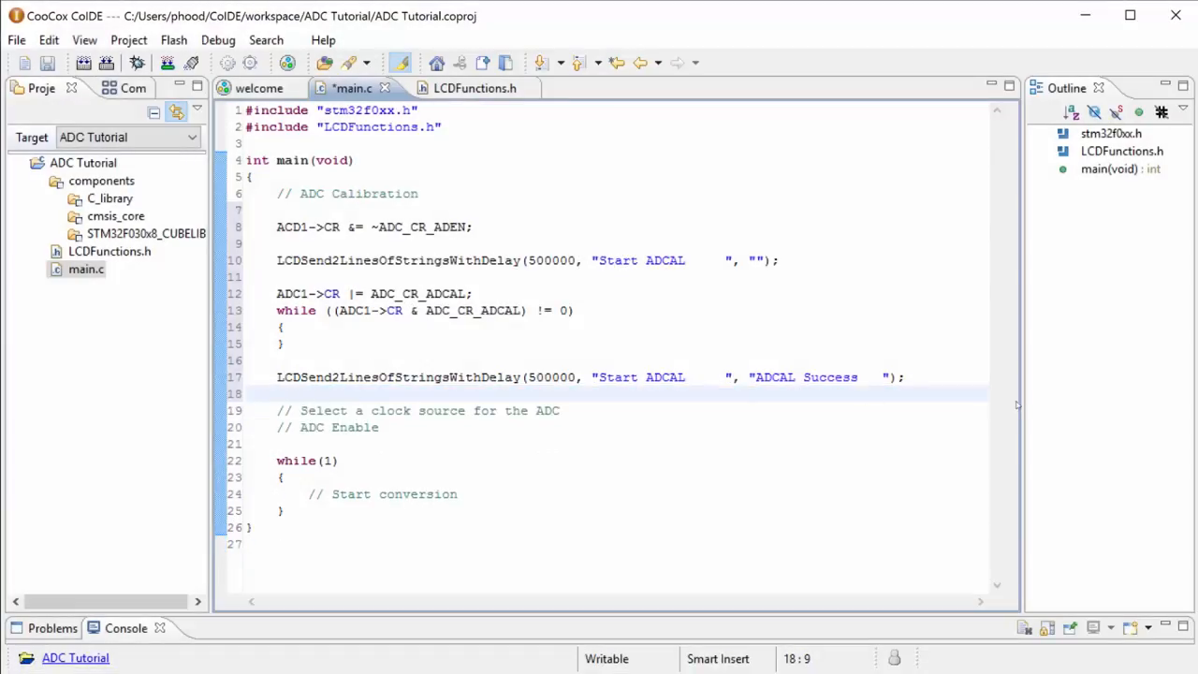
Locate the Bit 9 ADCEN entry in the manual's RCC_APB2ENR register description.
key("enter")
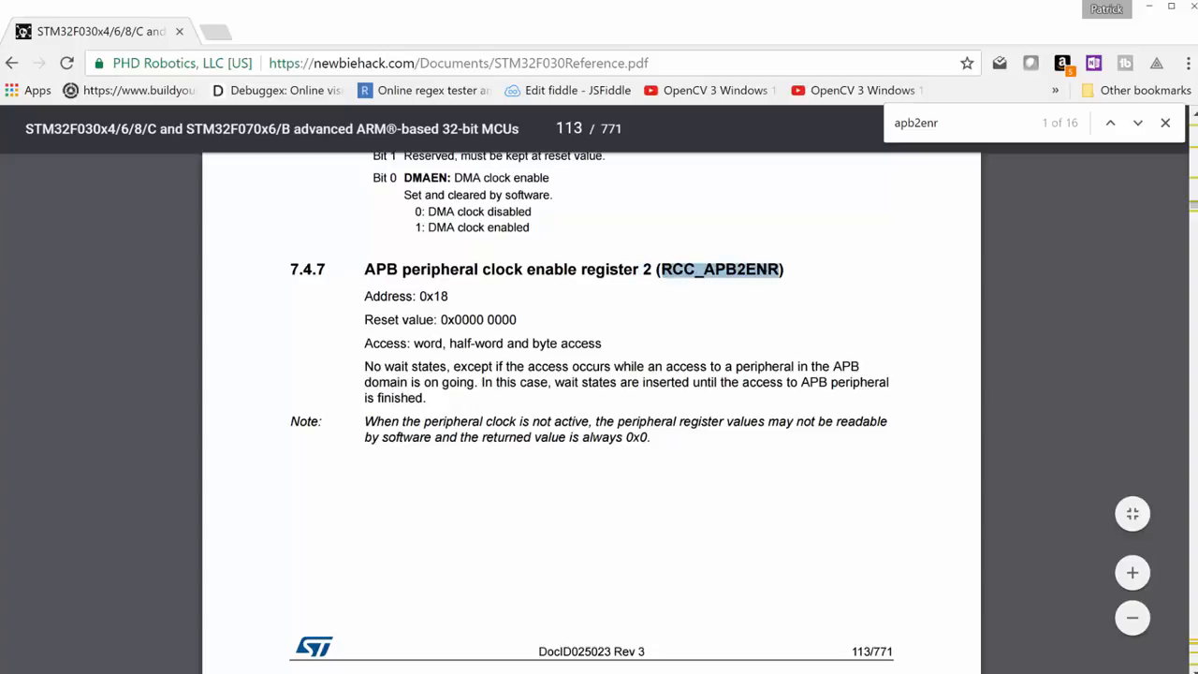
scroll("down", 3)
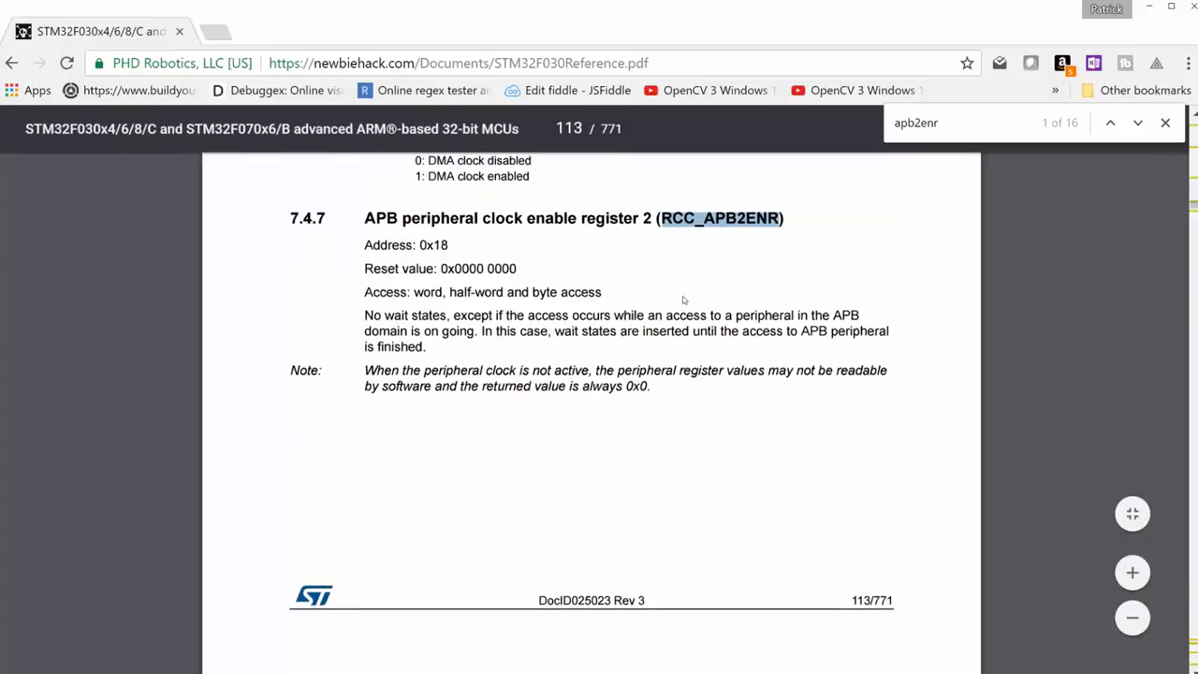
scroll("down", 3)
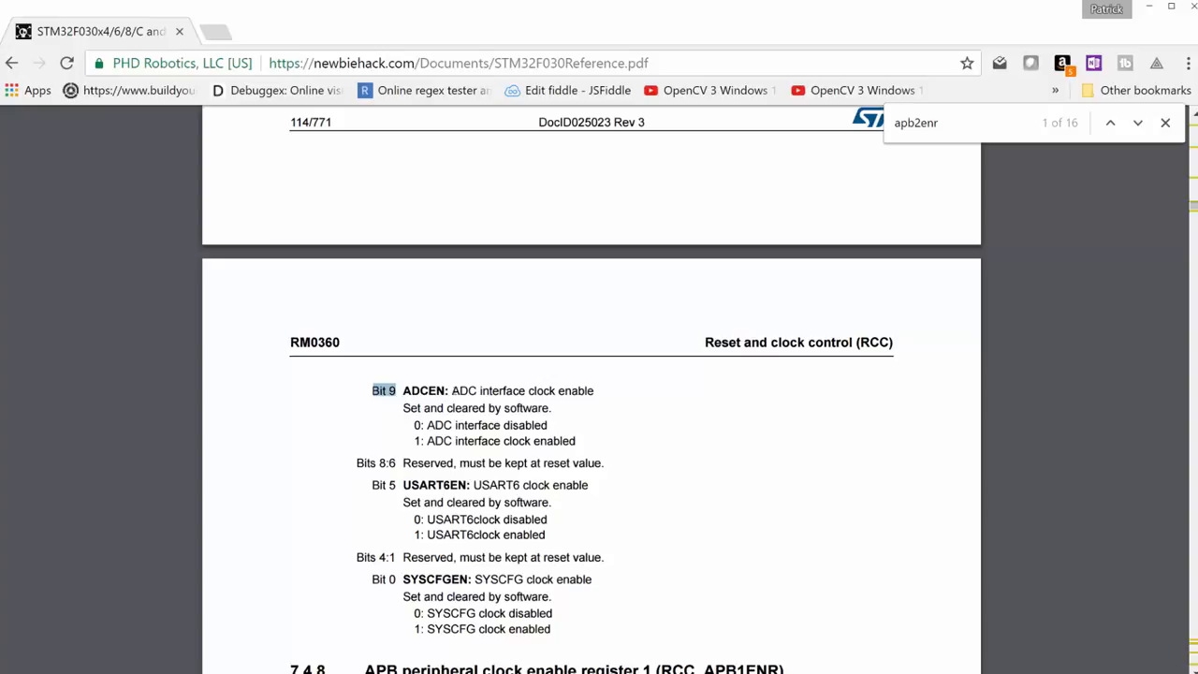
left_click_drag(452, 392, 594, 391)
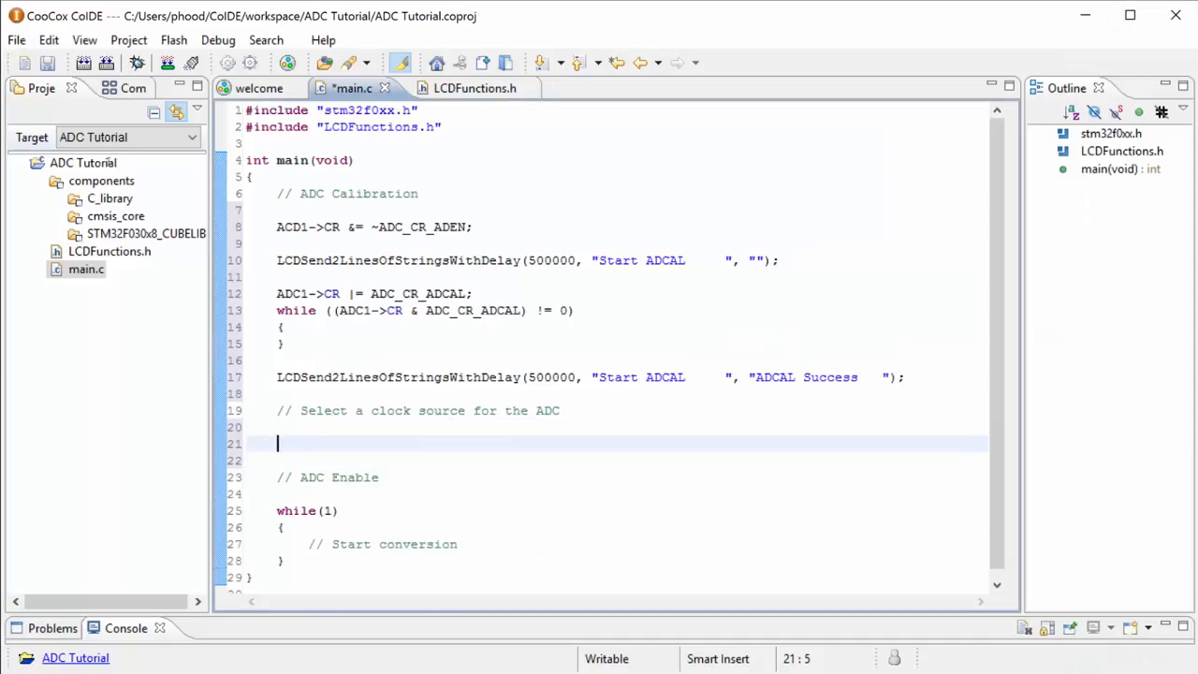
Write RCC->APB2ENR |= RCC_APB2ENR_ADC1EN; using autocomplete for the register and constant.
type("RCC->A")
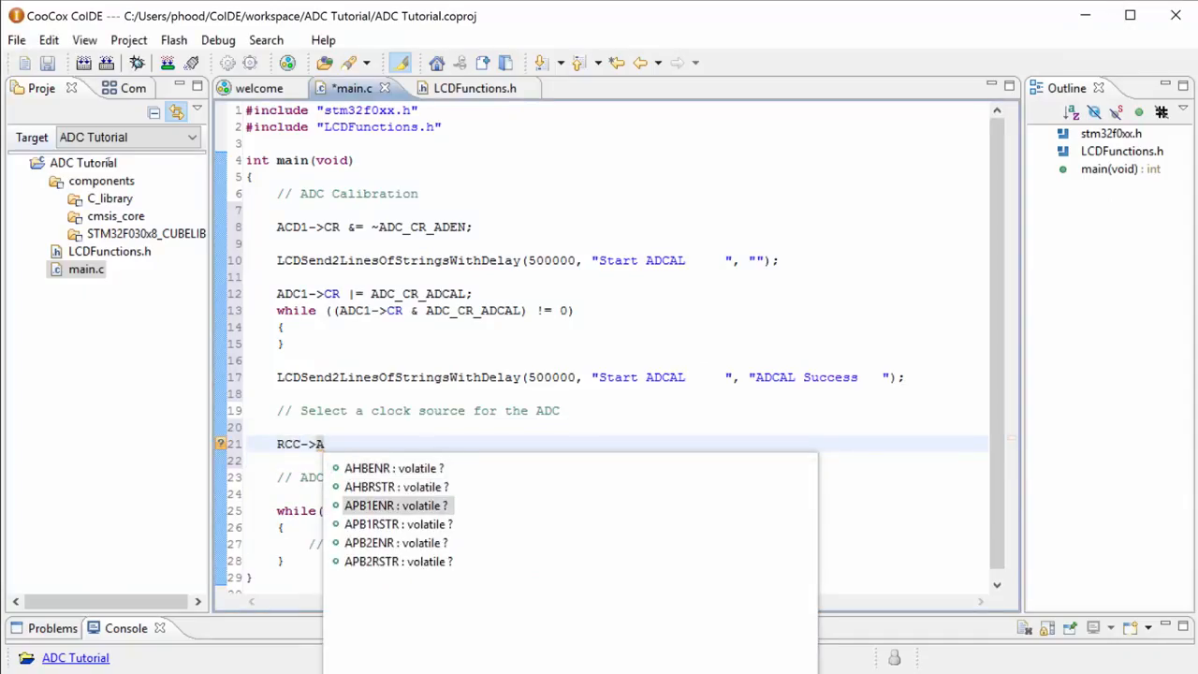
key("Down")
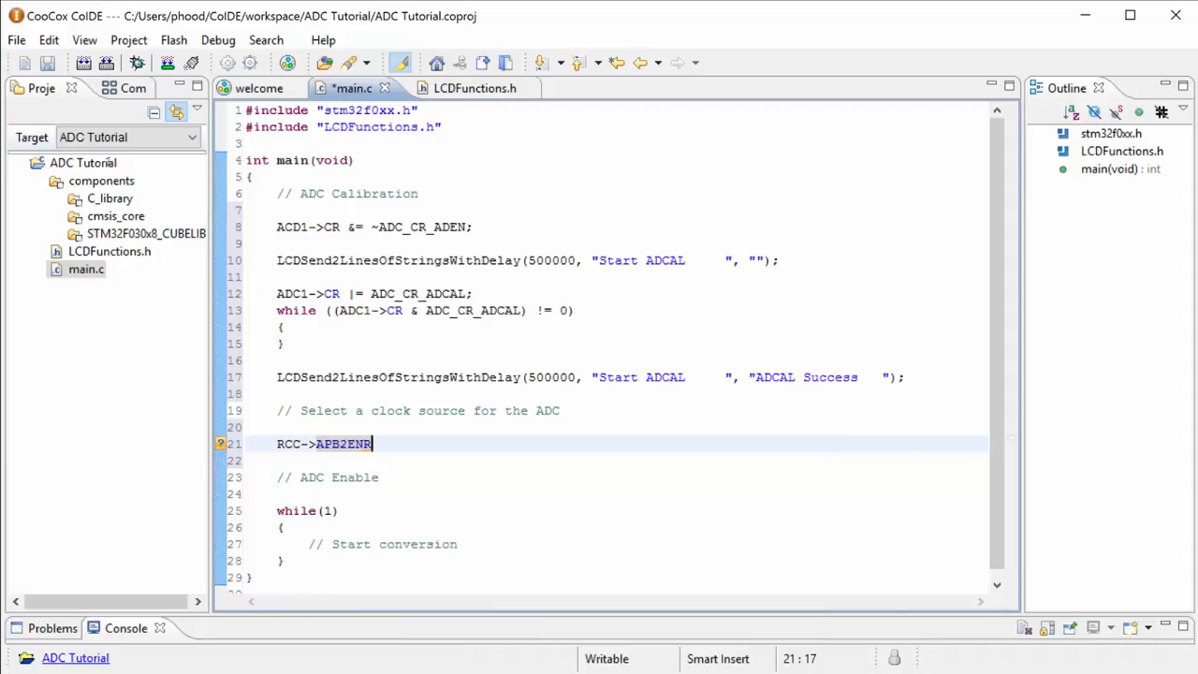
type("|")
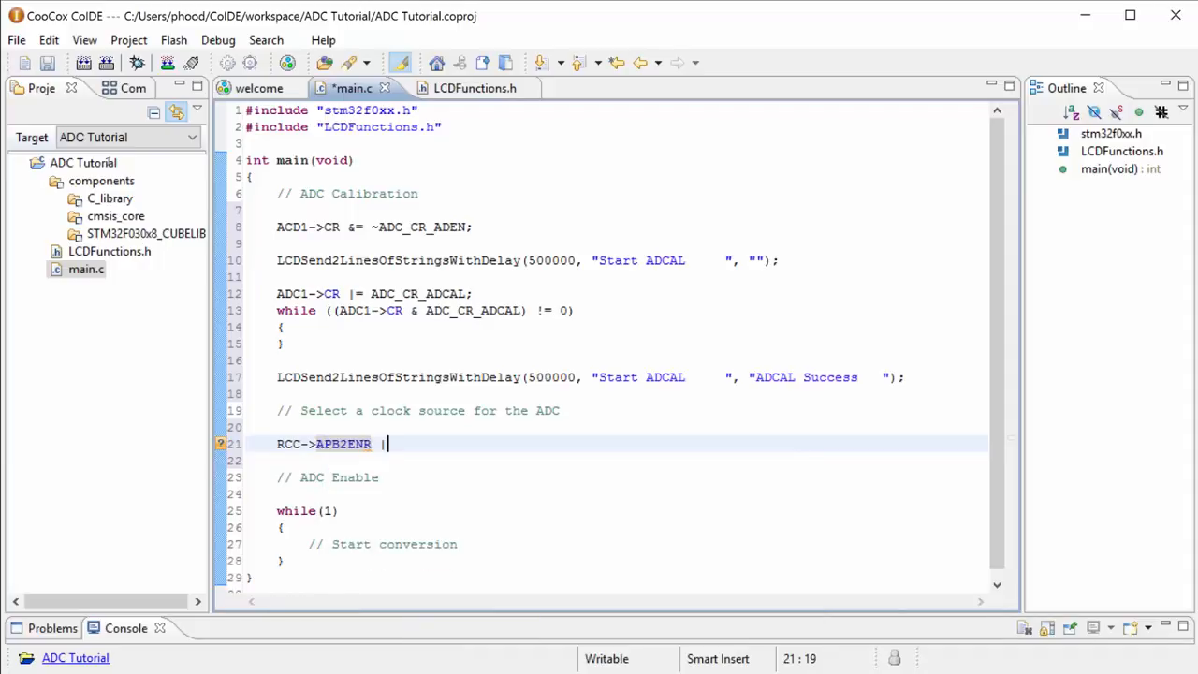
type("=")
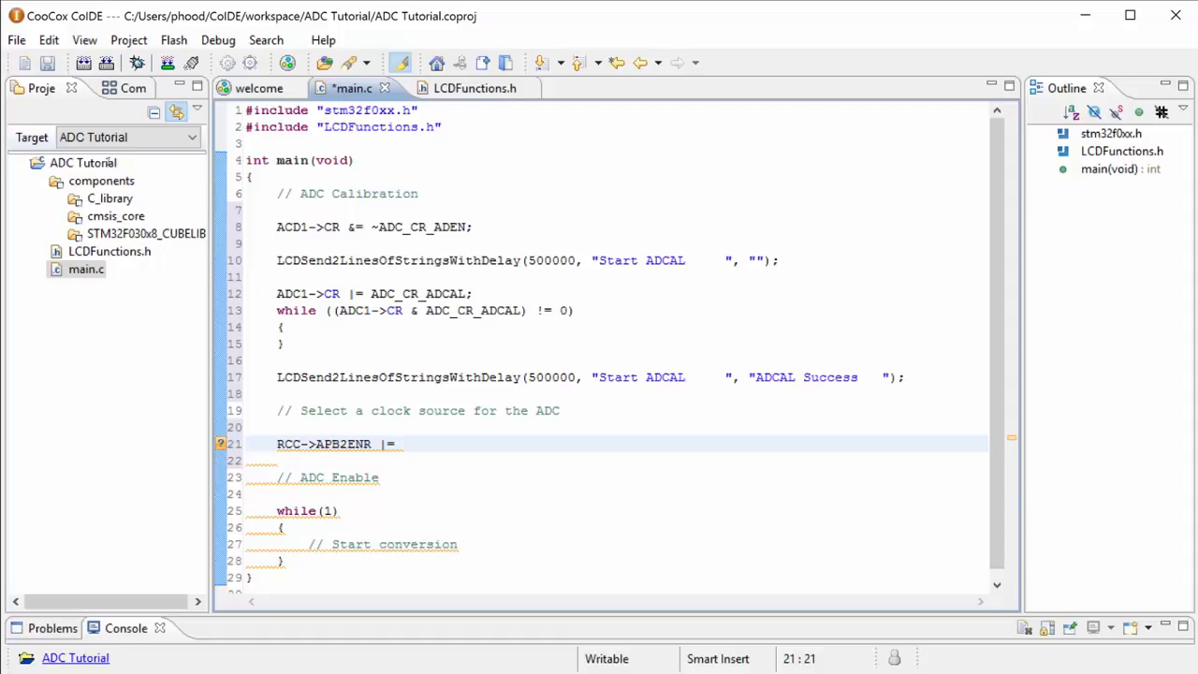
type("ADC_CR")
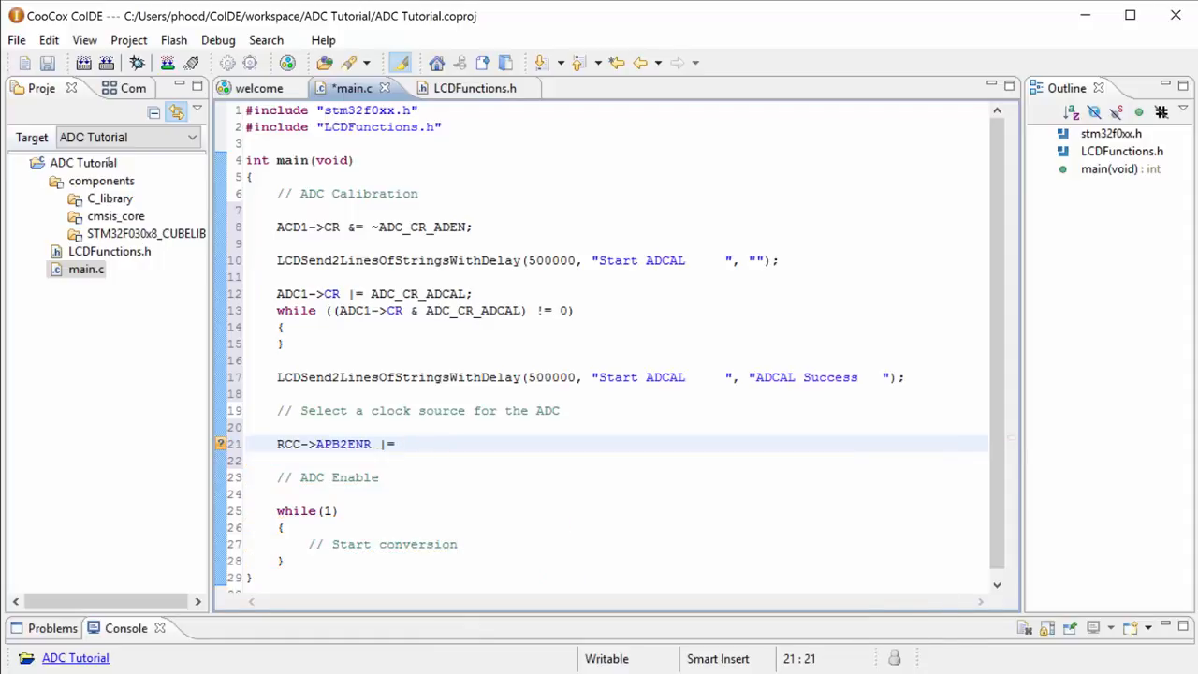
type("RCC_APB")
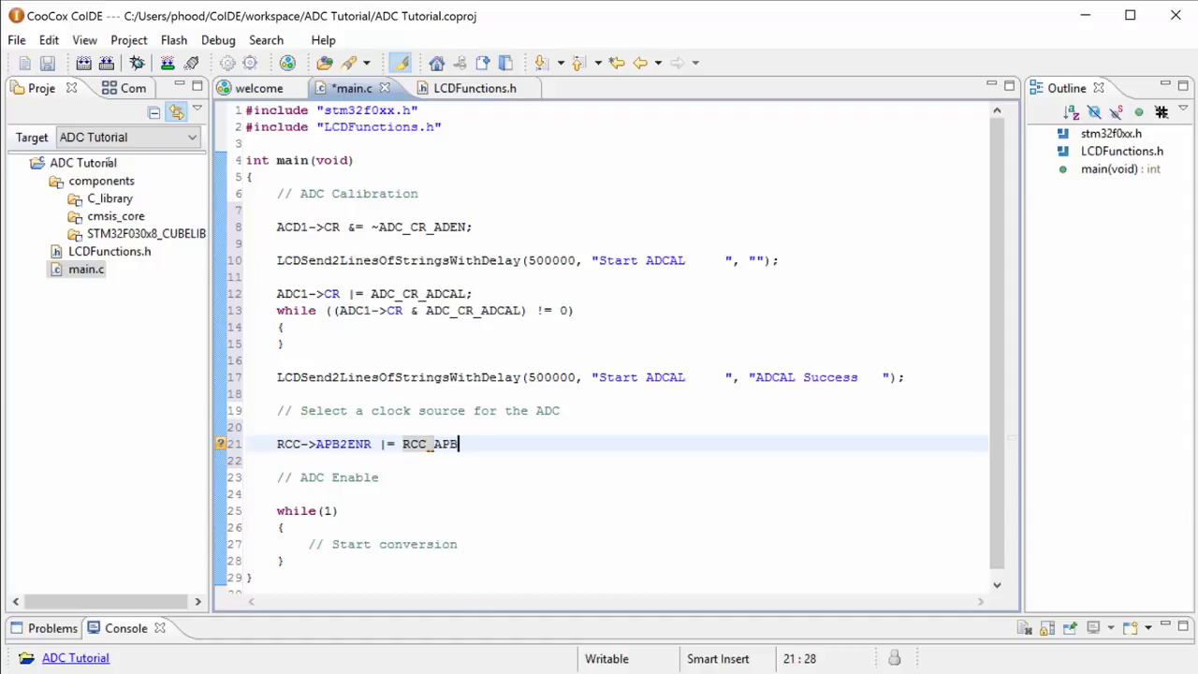
type("ENR")
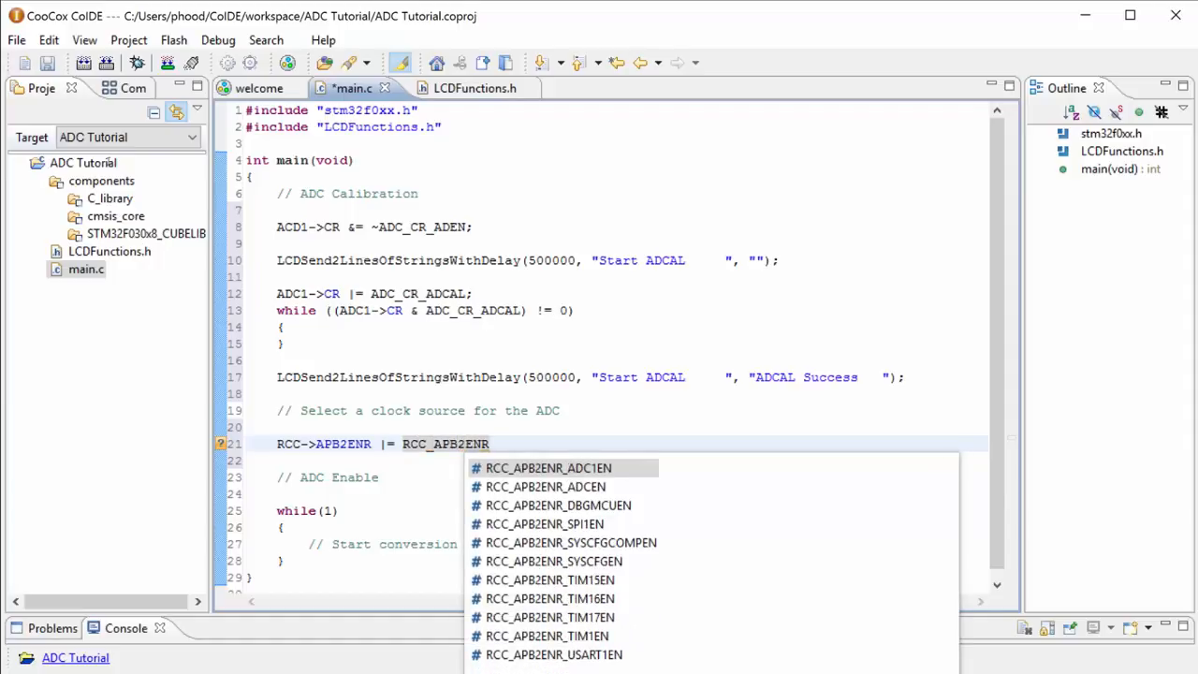
key("Down")
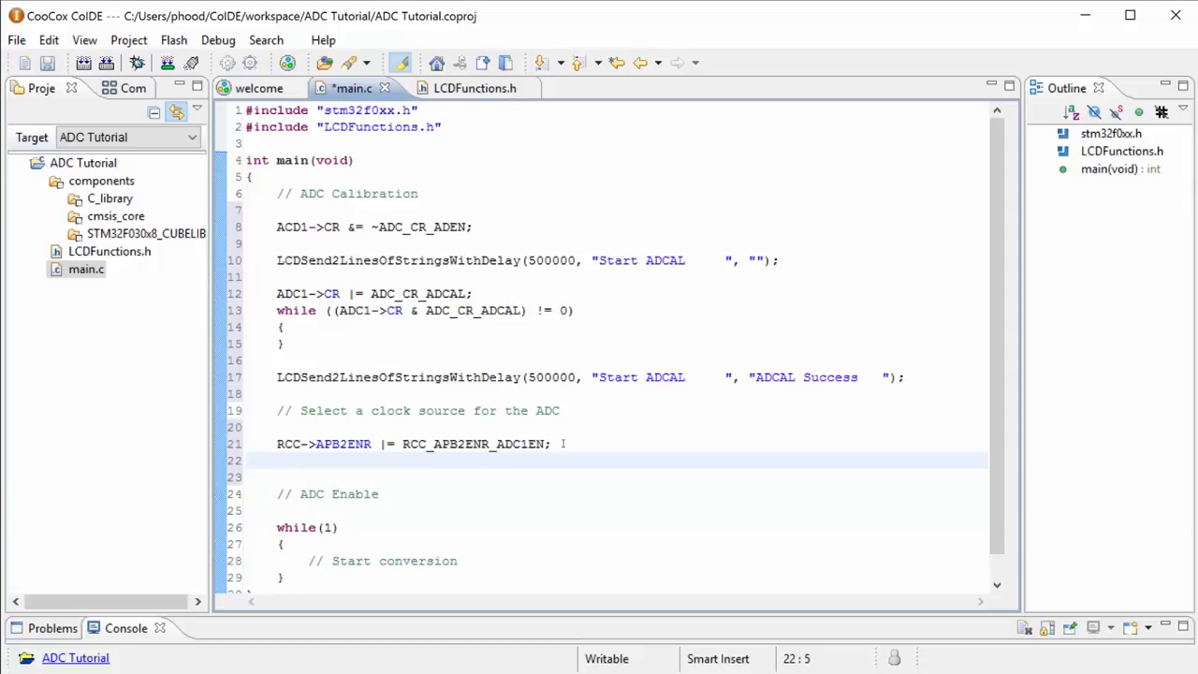
left_click(281, 460)
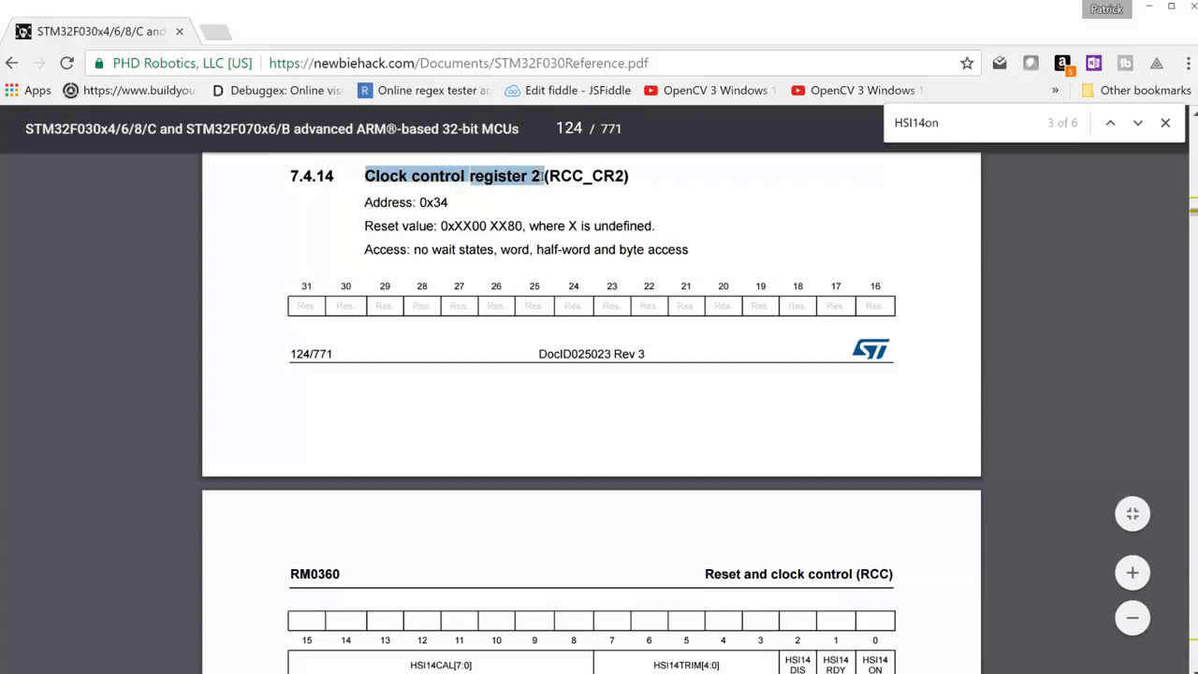
Scroll the manual to section 7.4.14 Clock control register 2 (RCC_CR2).
scroll("down", 3)
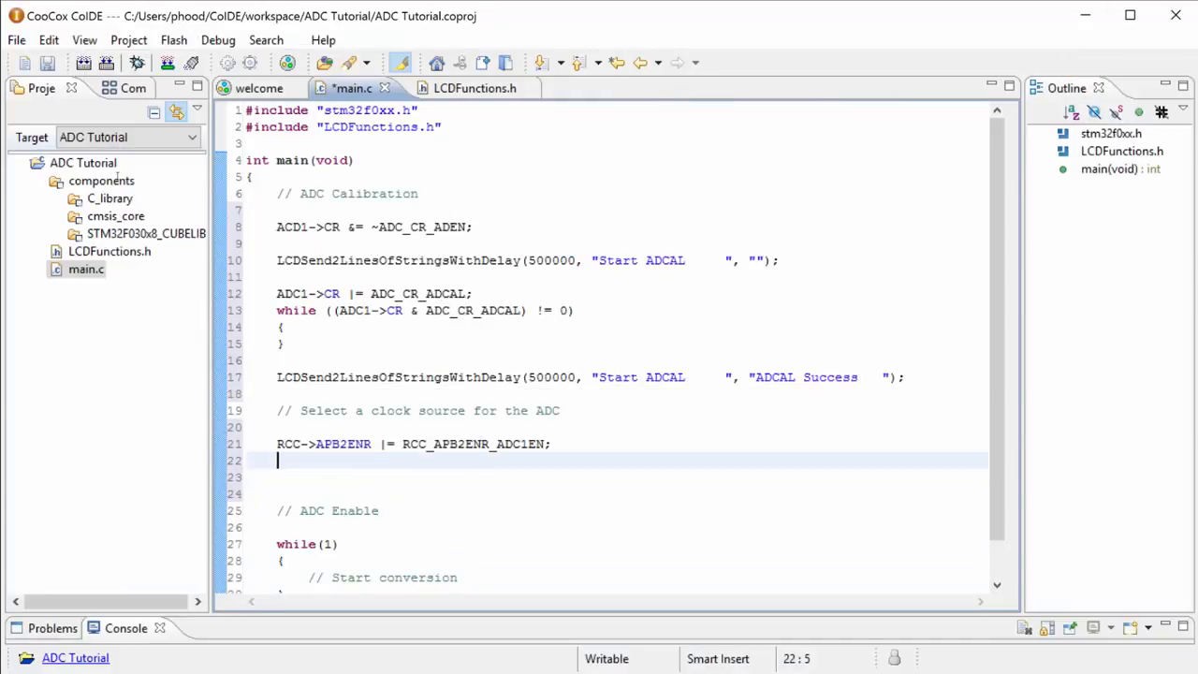
Start the statement RCC->CR2 |= RCC_CR2 beneath the ADC clock enable line.
type("RCC")
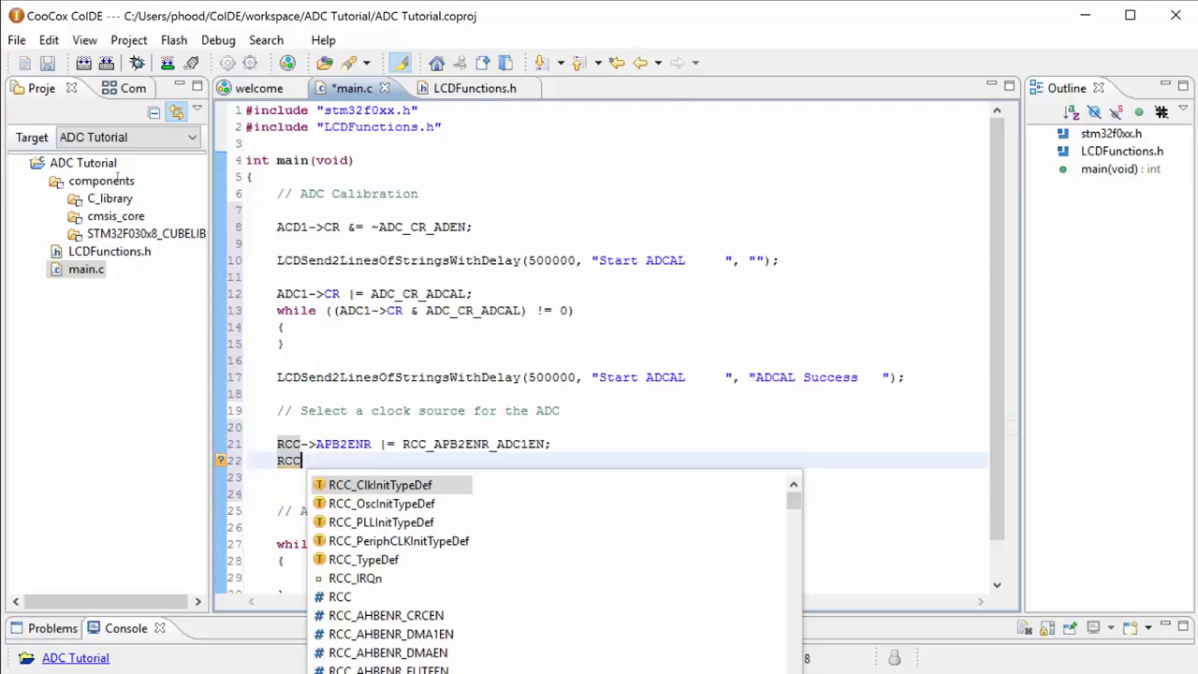
type("->CR2")
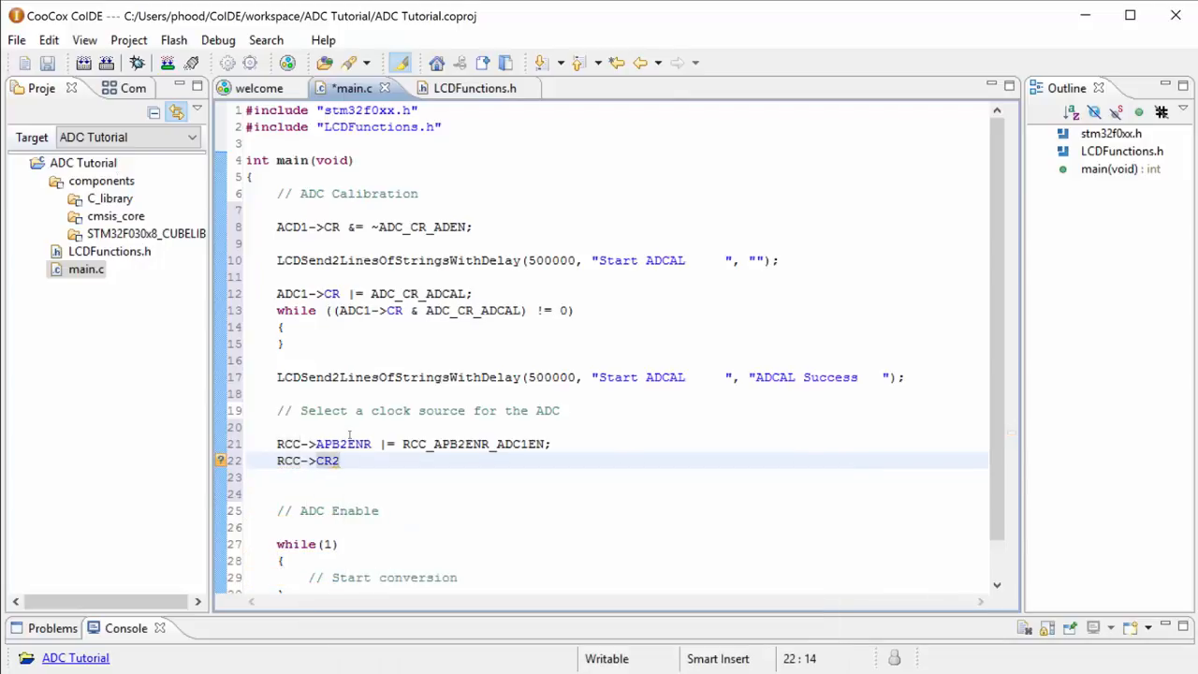
type("|")
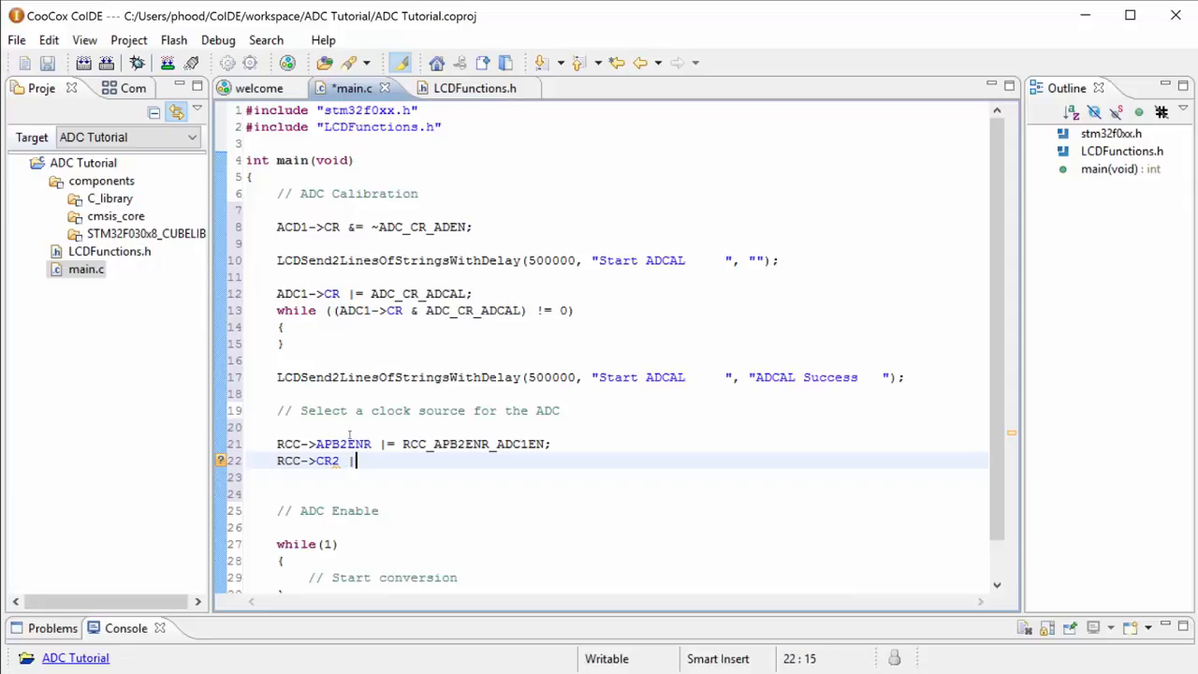
type("RCC_CR2")
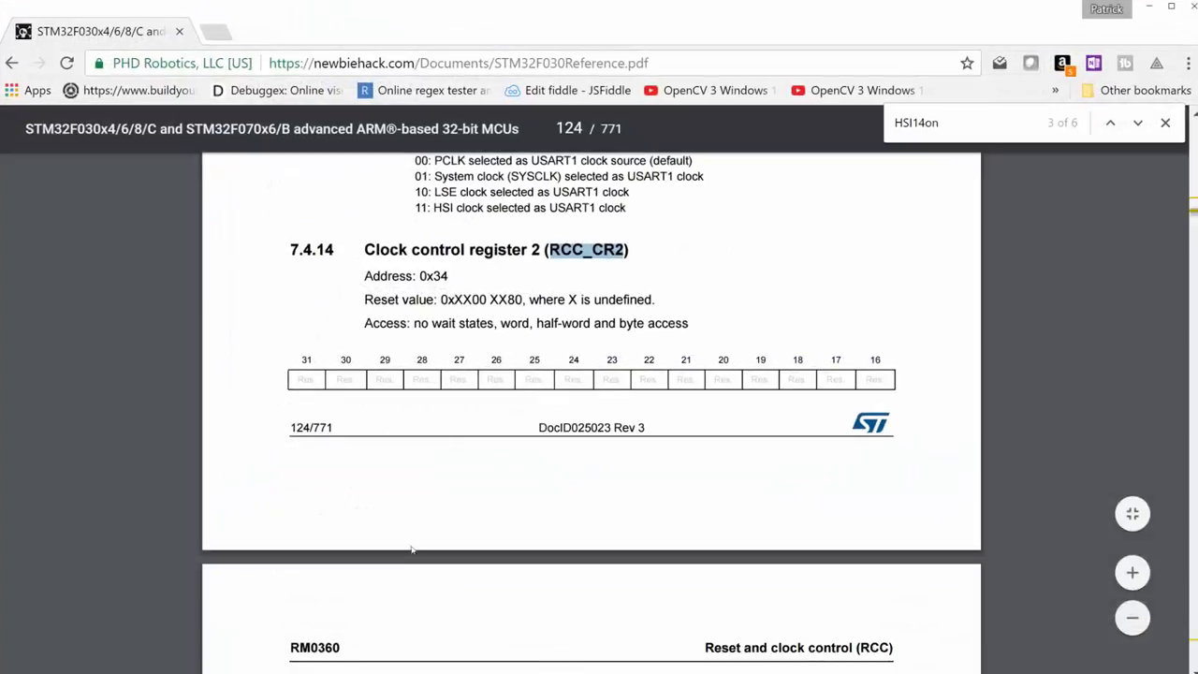
Scroll to the RCC_CR2 bit descriptions and select the HSI14ON bit name.
scroll("down", 3)
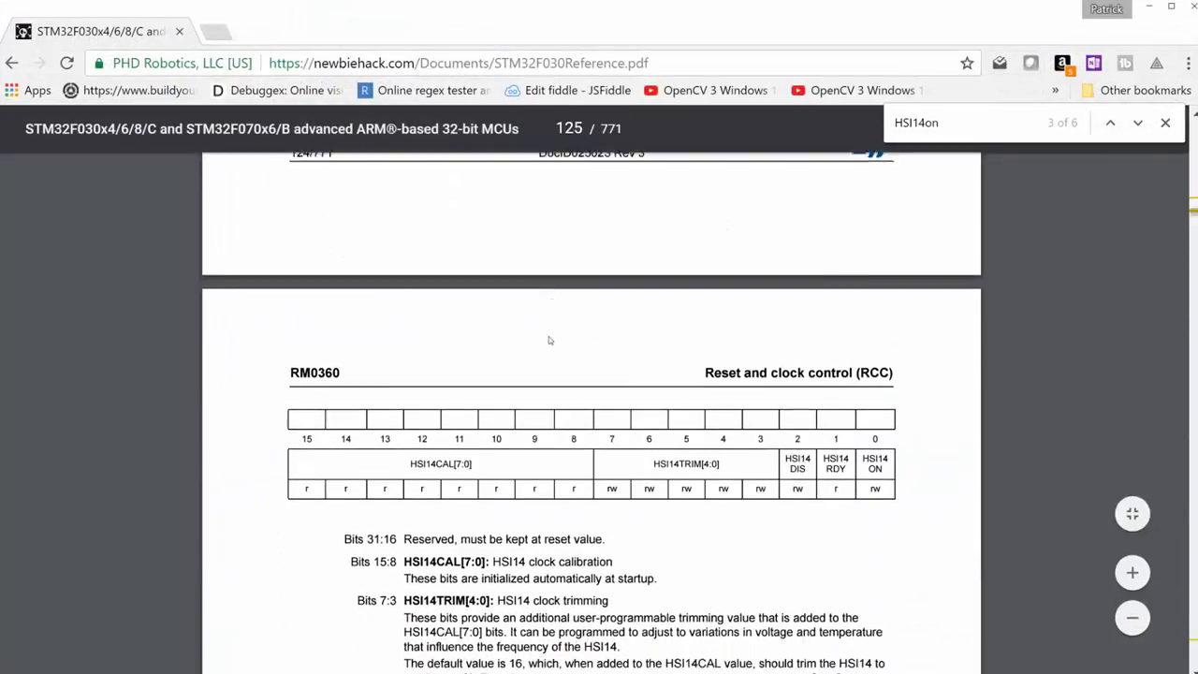
scroll("down", 3)
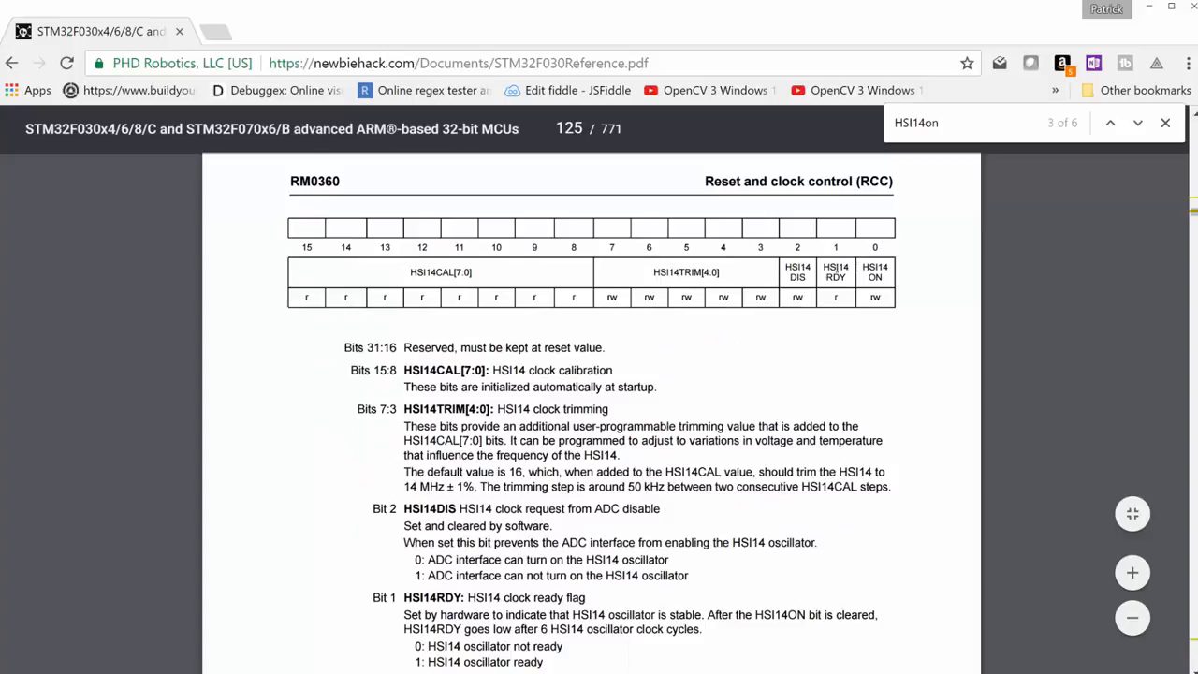
scroll("down", 3)
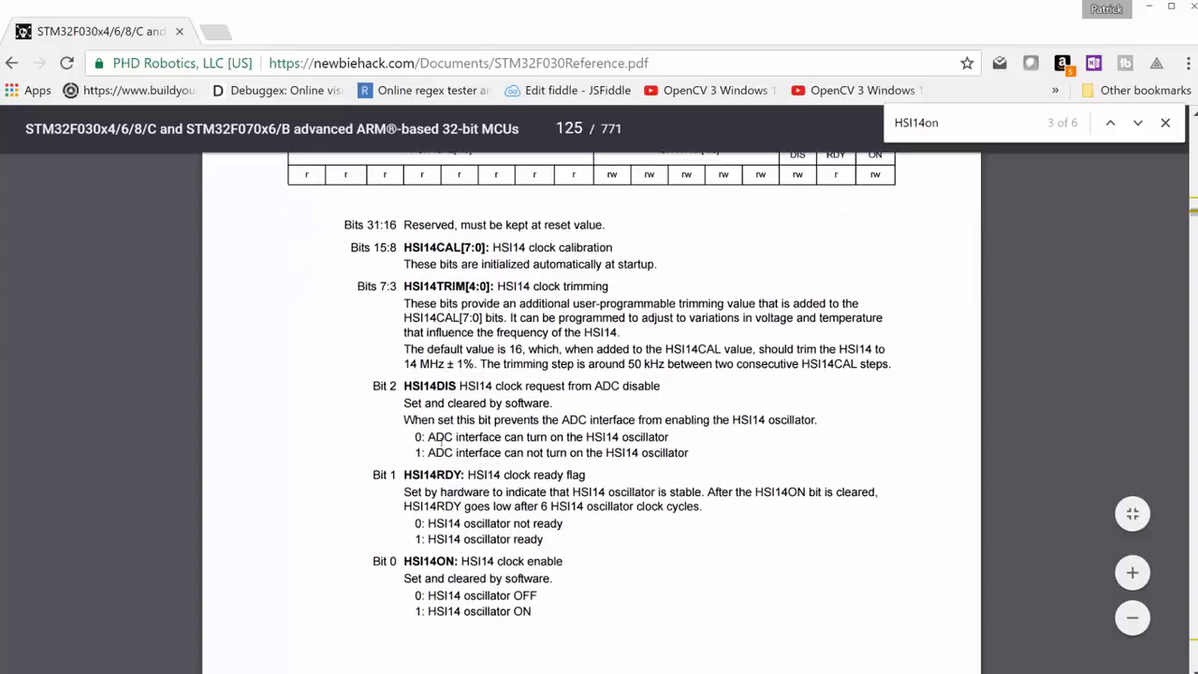
double_click(433, 476)
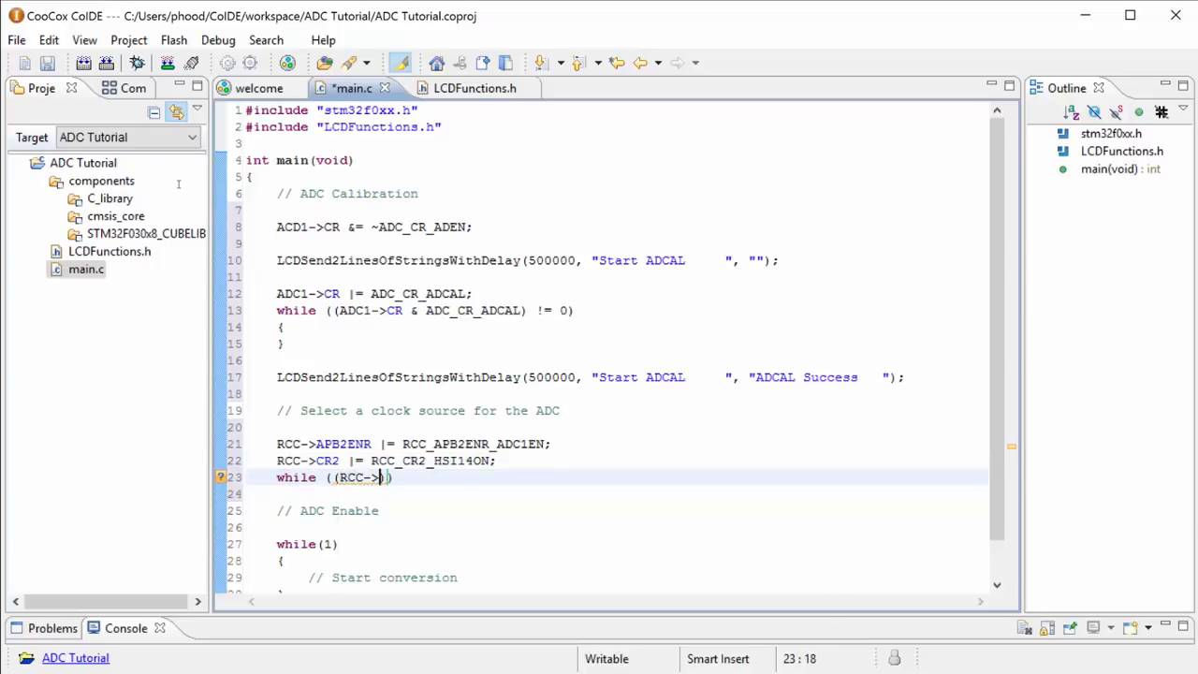
Write the wait loop while ((RCC->CR2 & RCC_CR2_HSI14RDY) == 0) after enabling HSI14ON.
type("Cr")
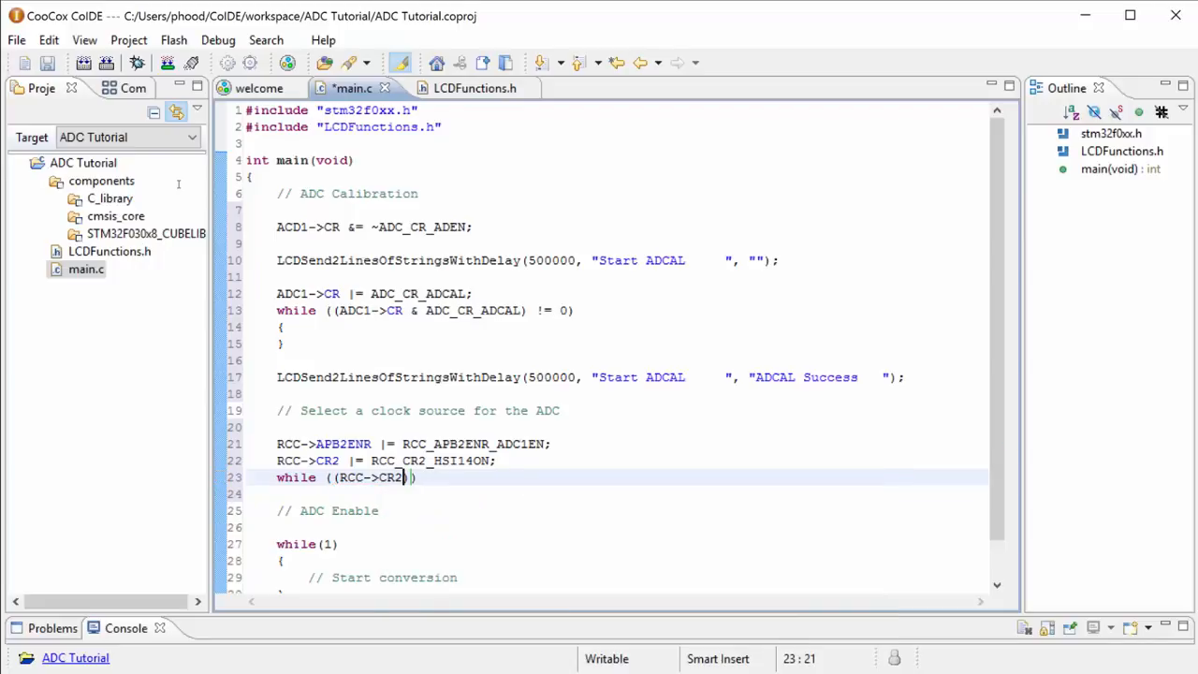
type("&")
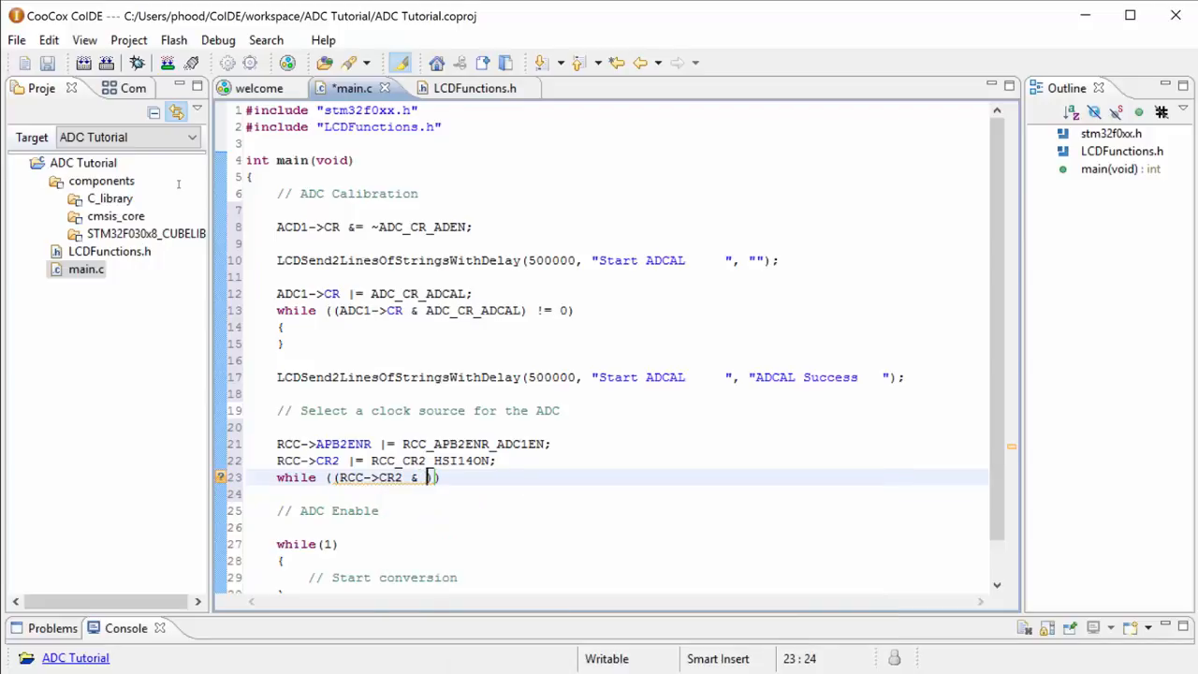
type("RCC_CR2")
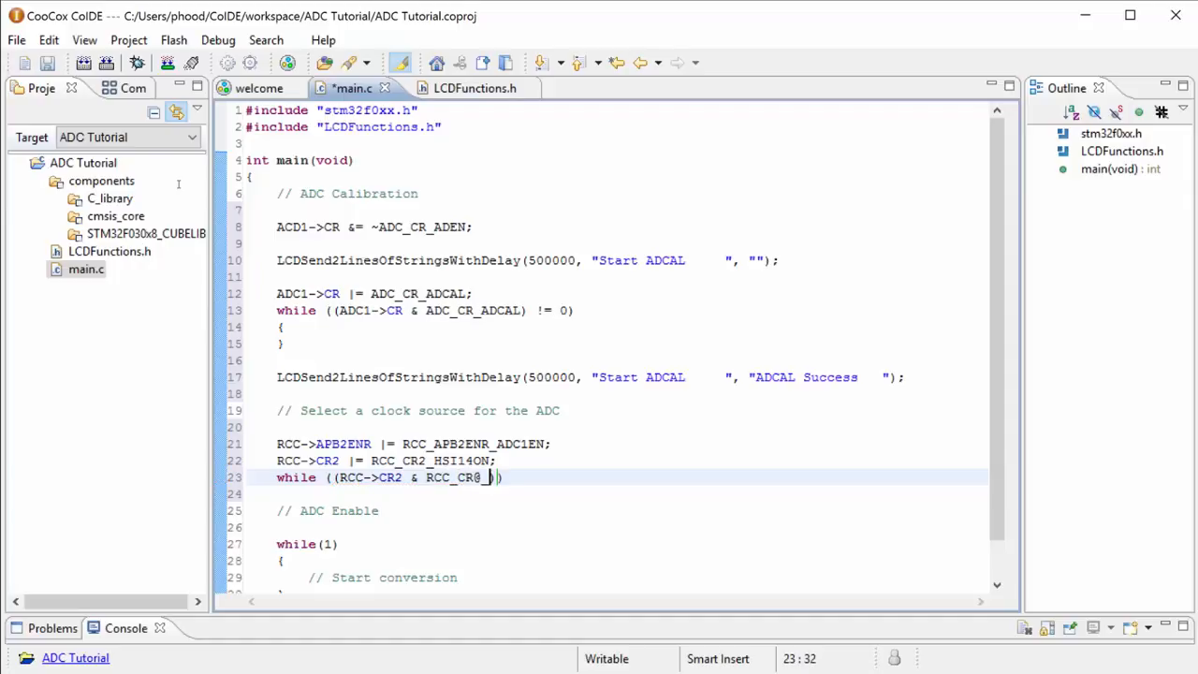
type("_HSI14RDY")
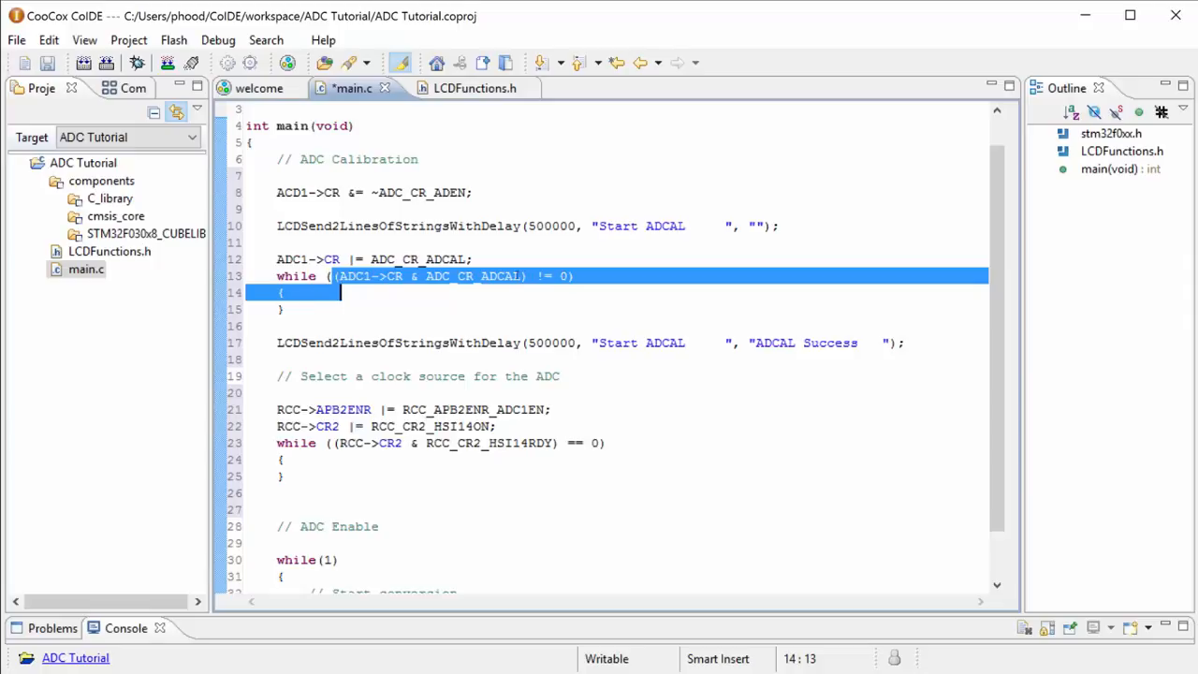
Select the ADCAL LCD status message calls to copy around the HSI14 clock-selection code.
left_click(513, 276)
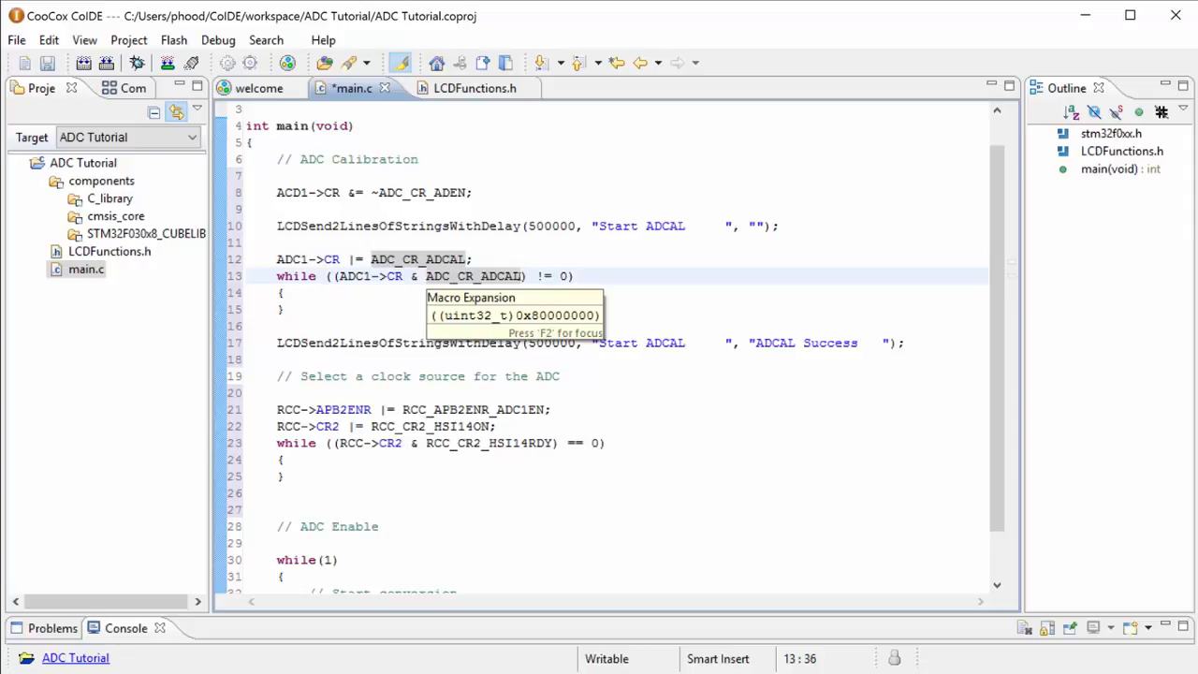
double_click(472, 275)
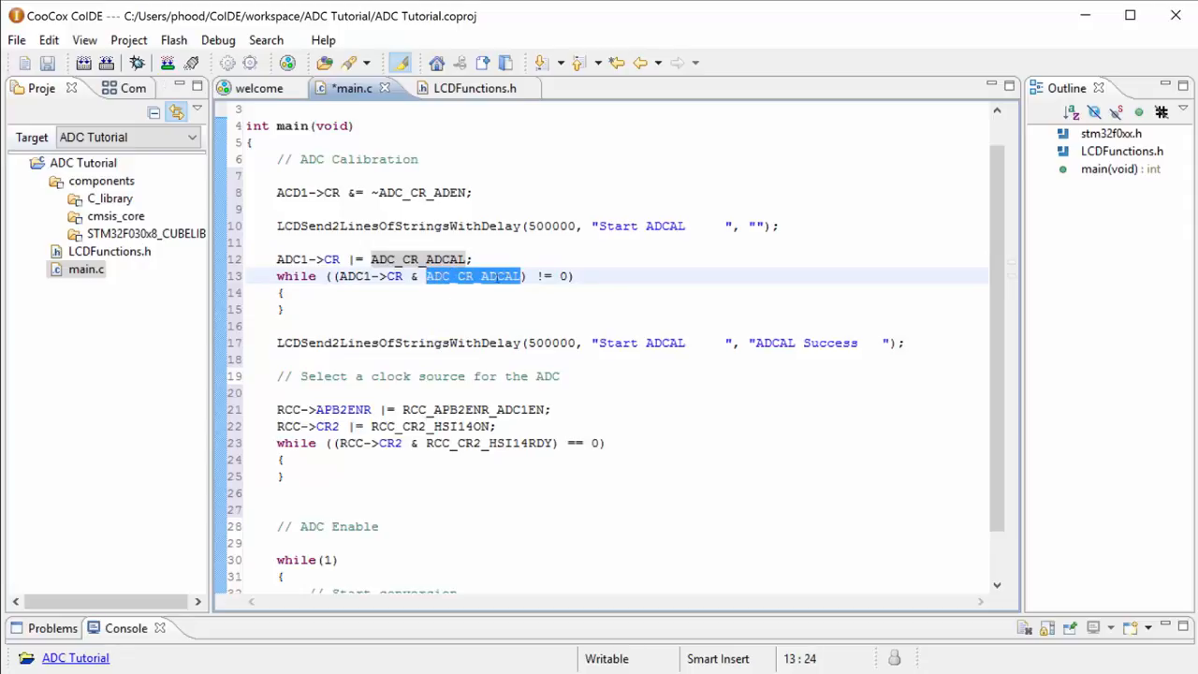
left_click(341, 459)
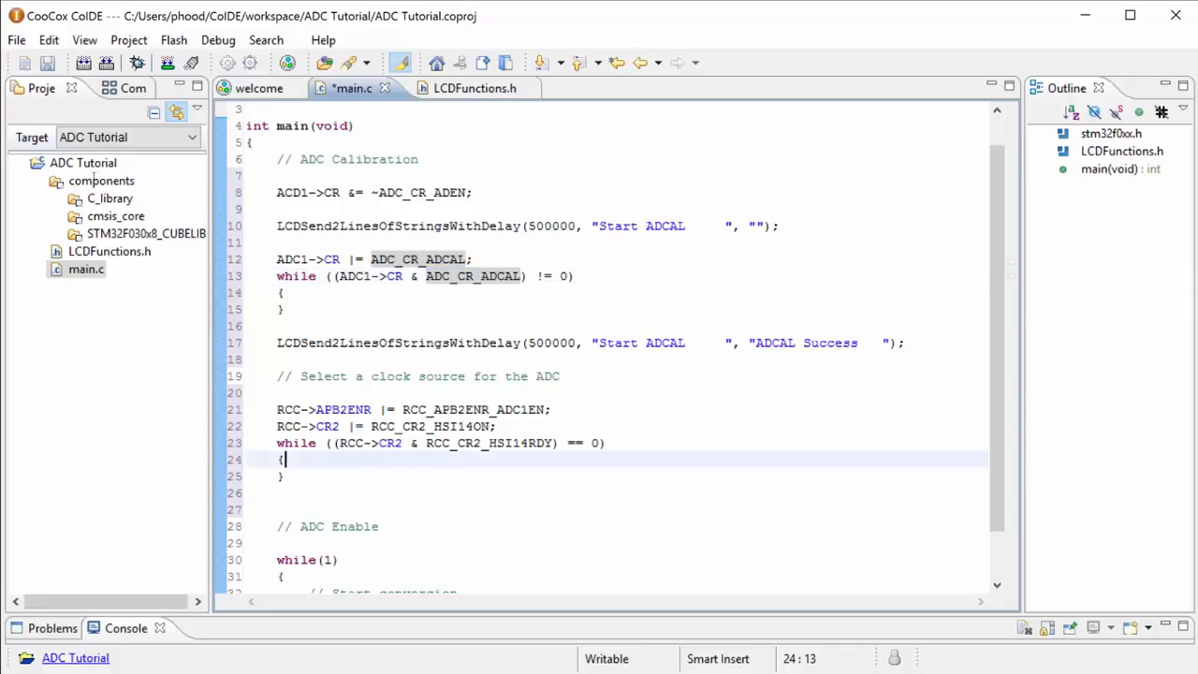
left_click(281, 478)
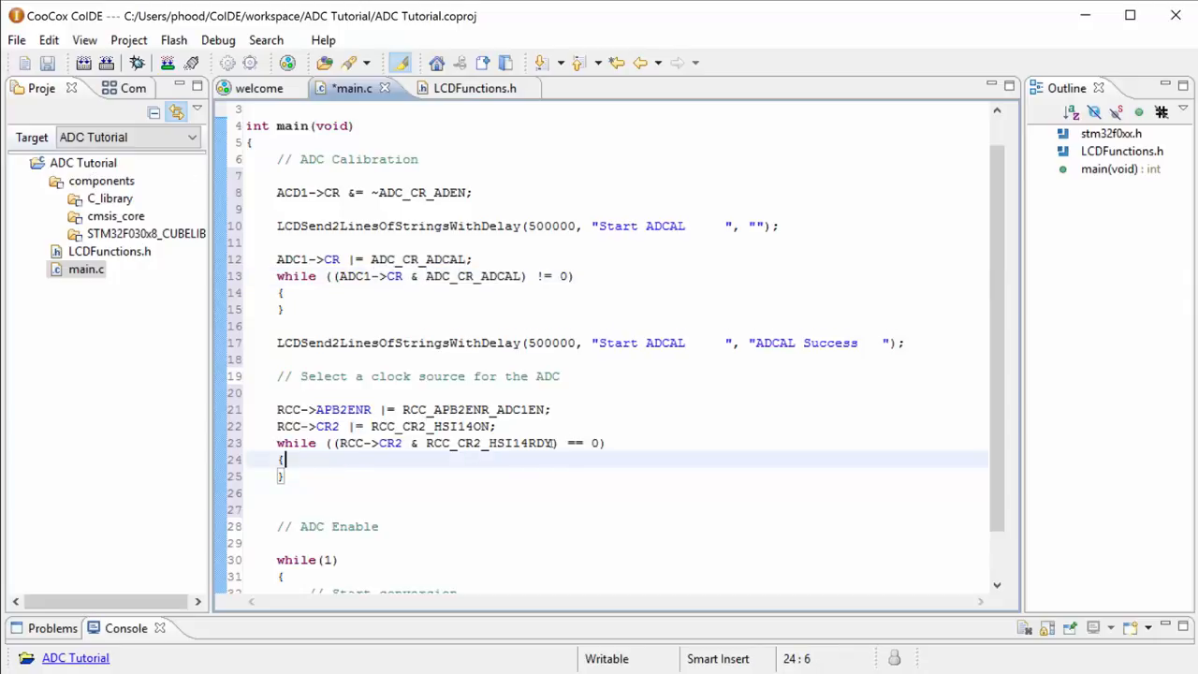
double_click(524, 441)
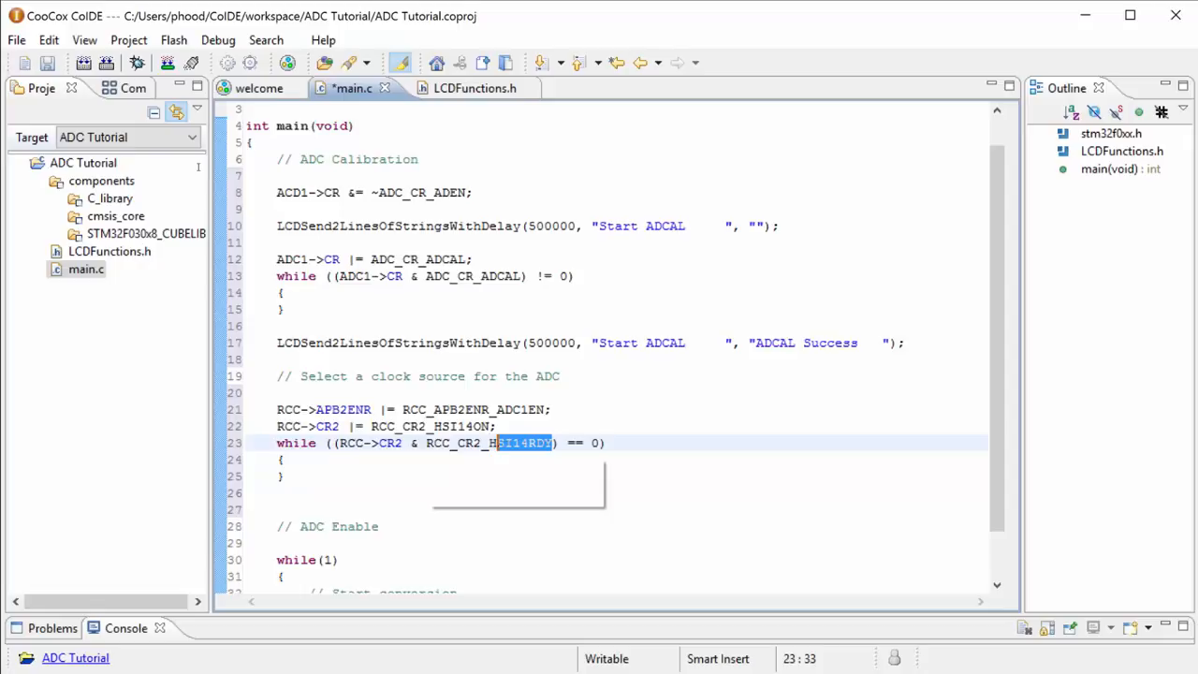
mouse_move(525, 442)
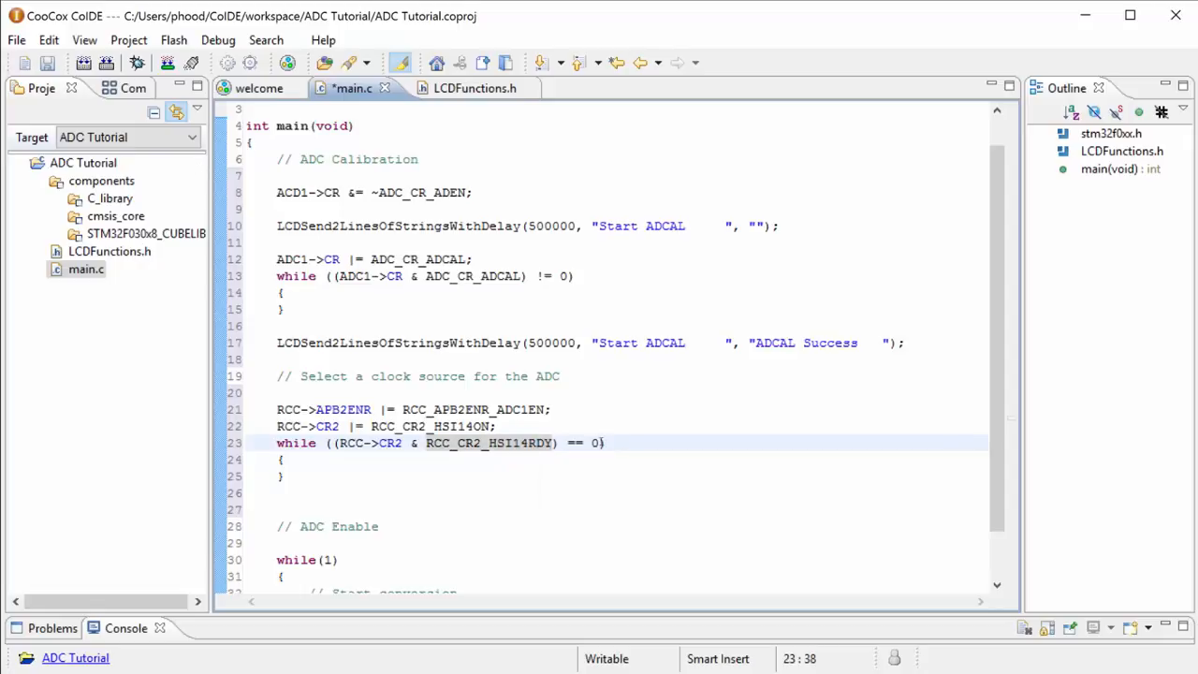
left_click_drag(277, 442, 285, 478)
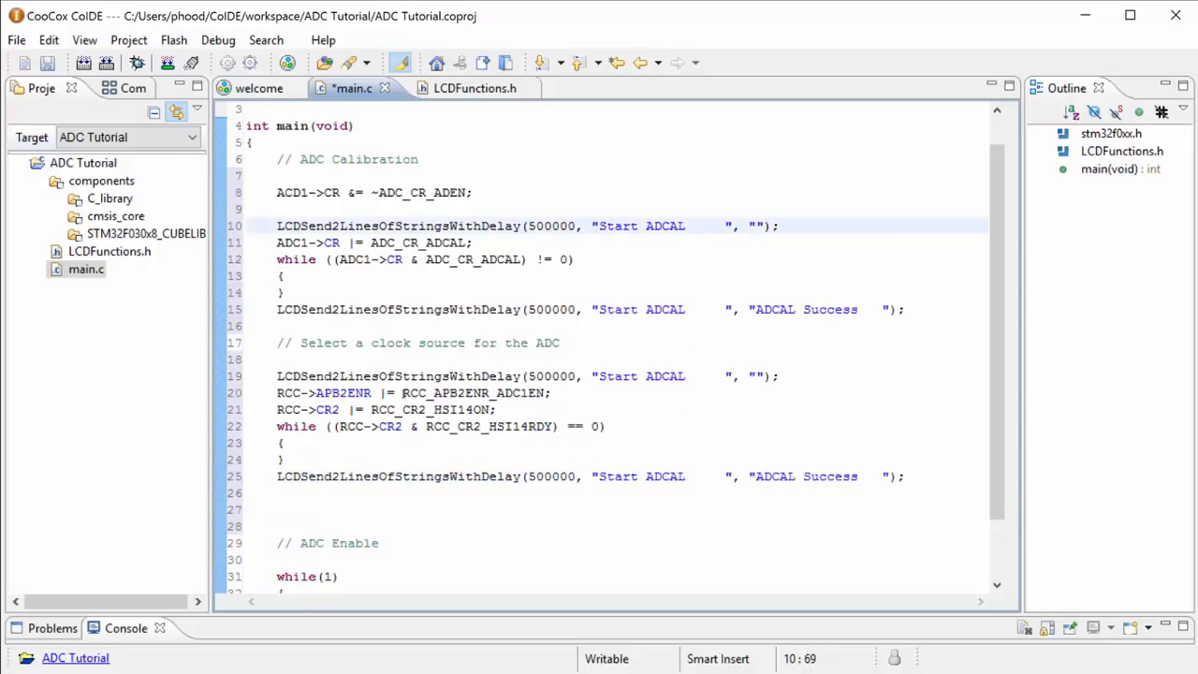
Reword the copied messages to 'Start Clock' and 'Clock Started'.
left_click(592, 375)
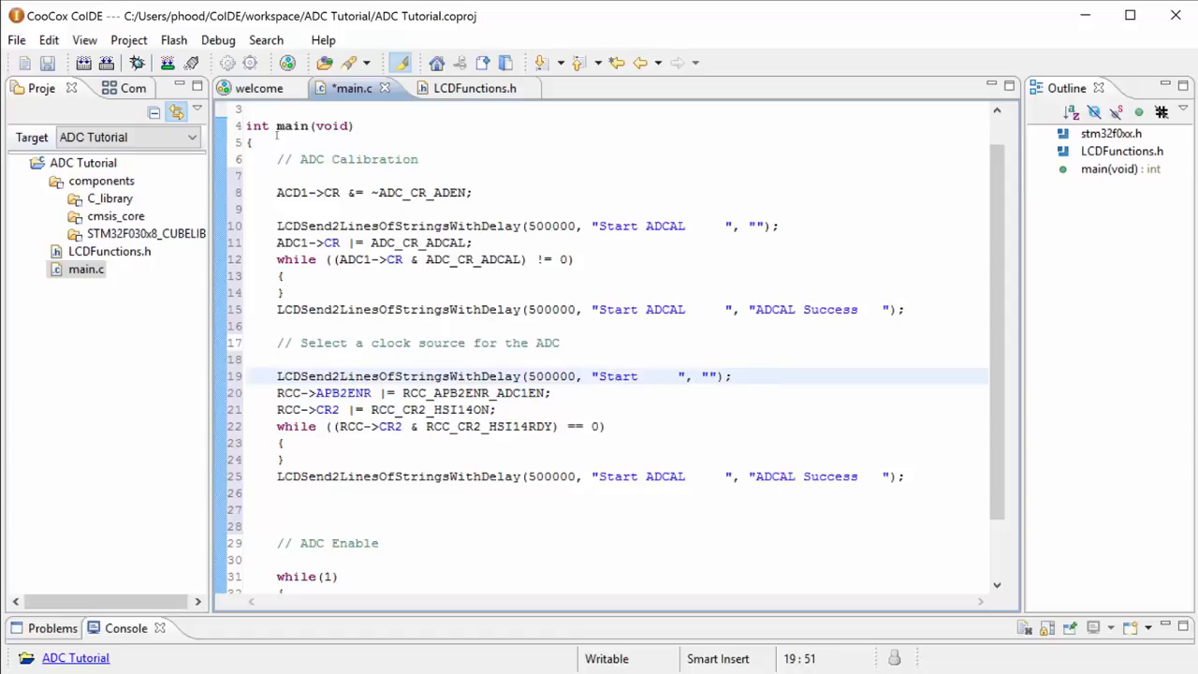
type("Clock")
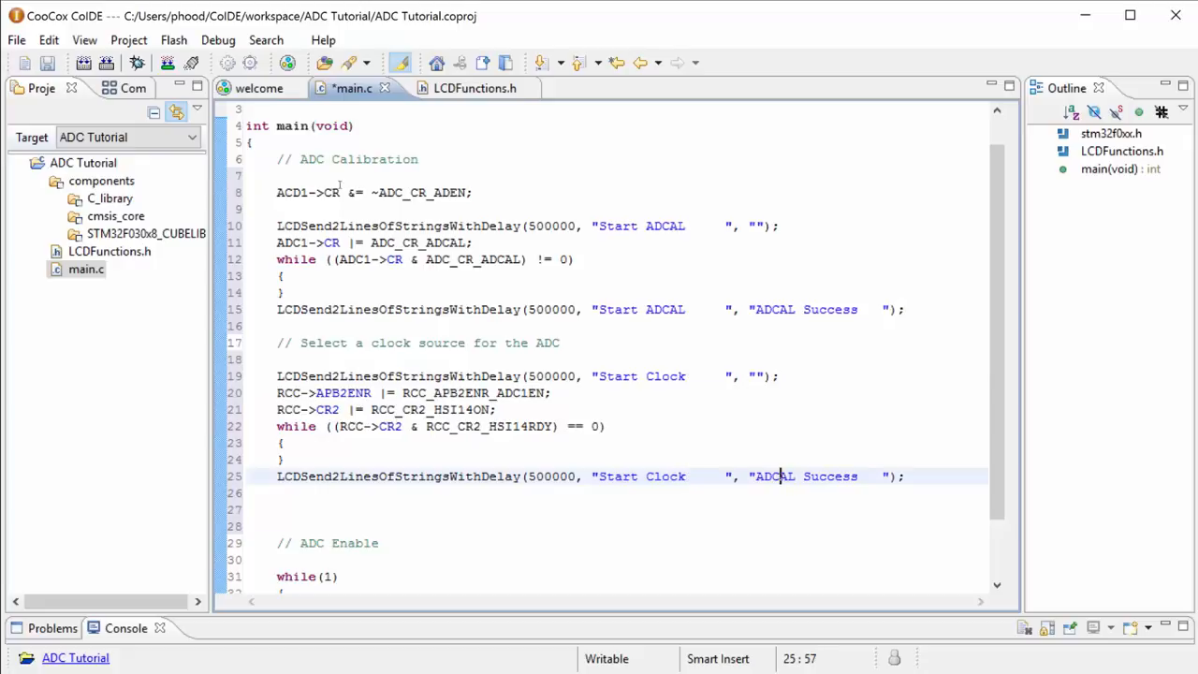
type("Clock Started")
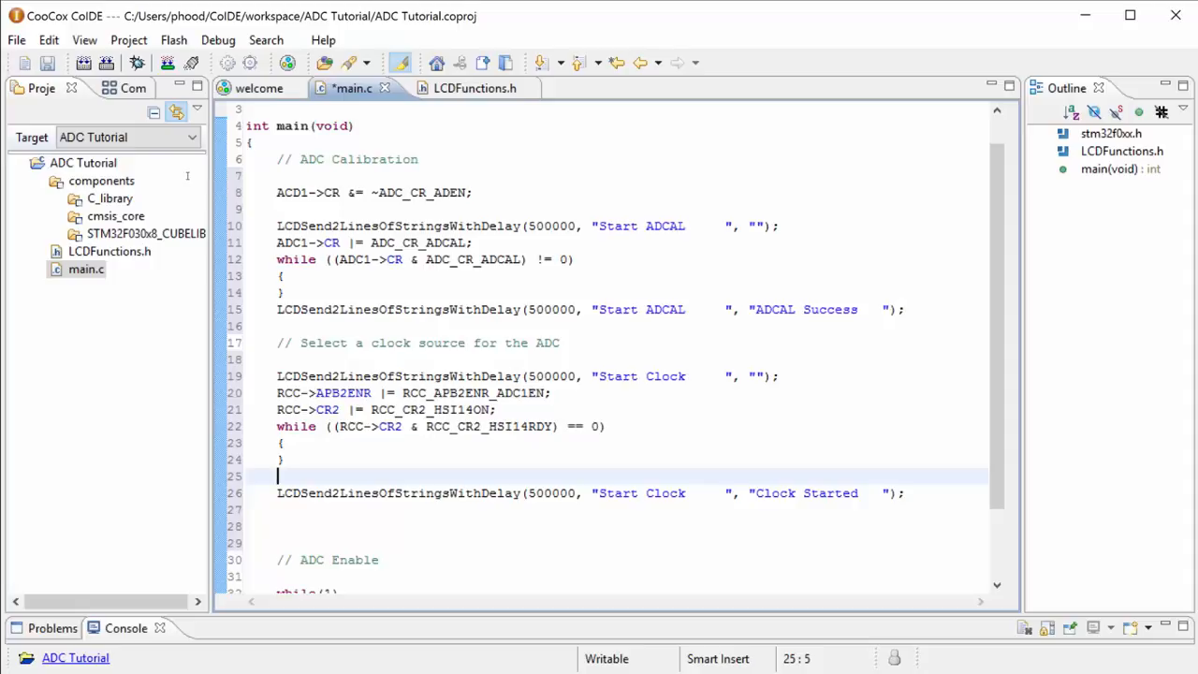
Begin ADC1->CFGR2 after the wait loop and select CFGR2 for lookup.
type("ADC")
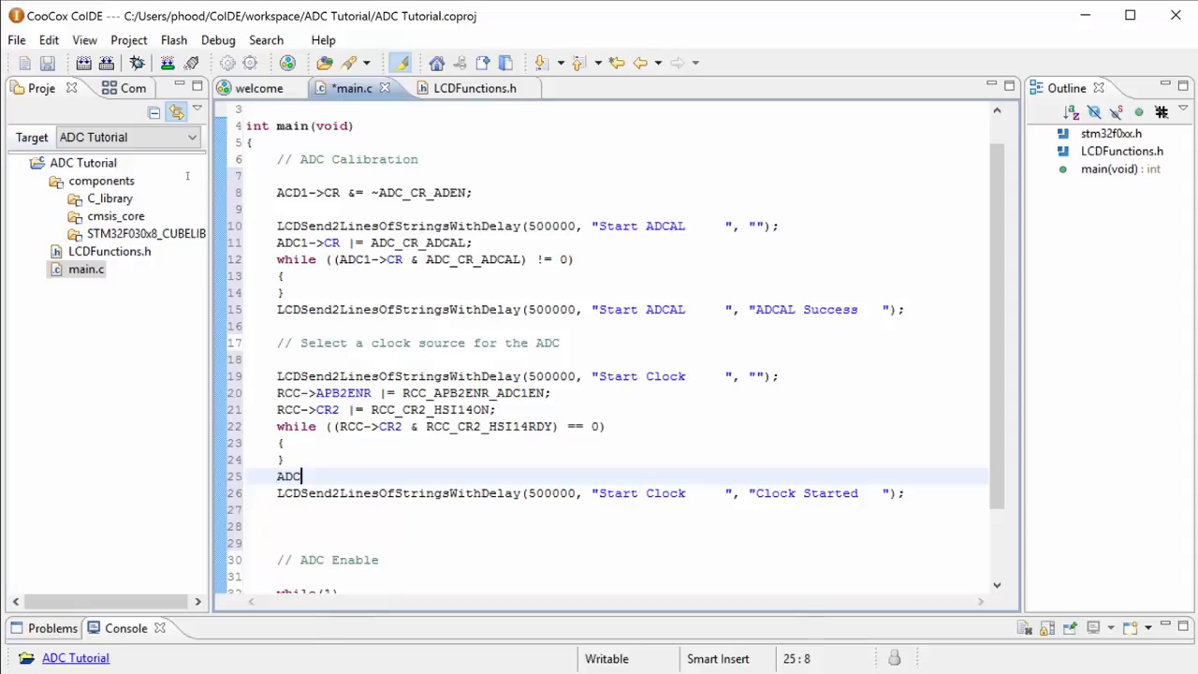
type("1->CFGR2")
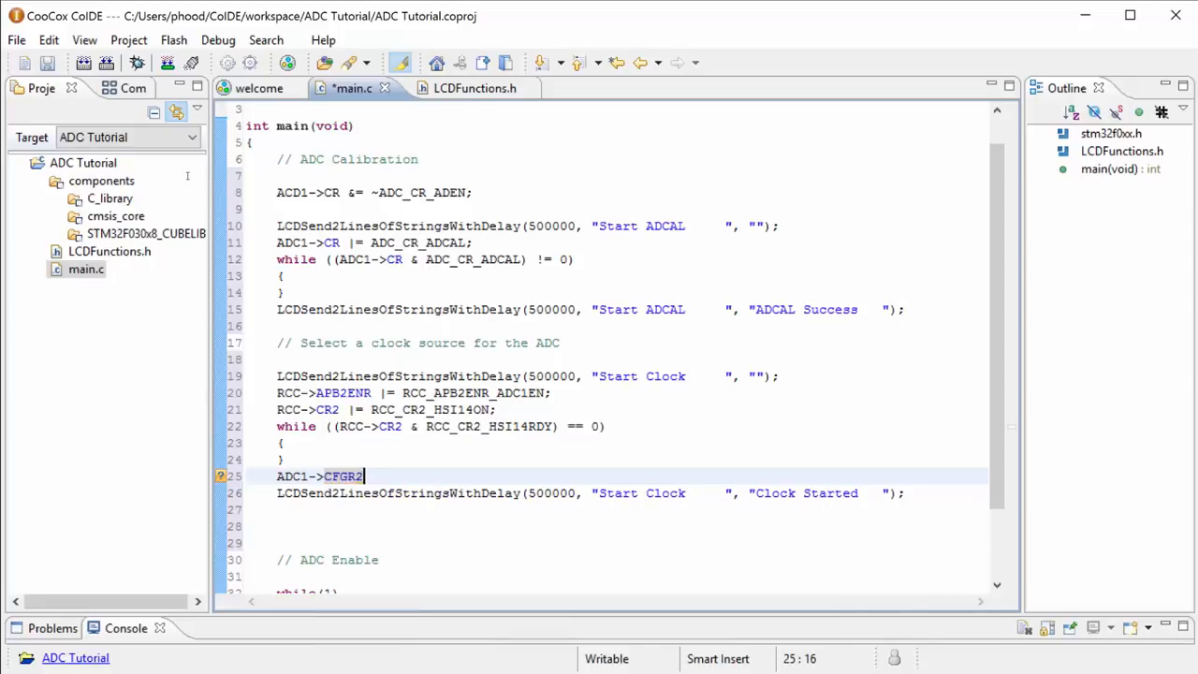
double_click(344, 478)
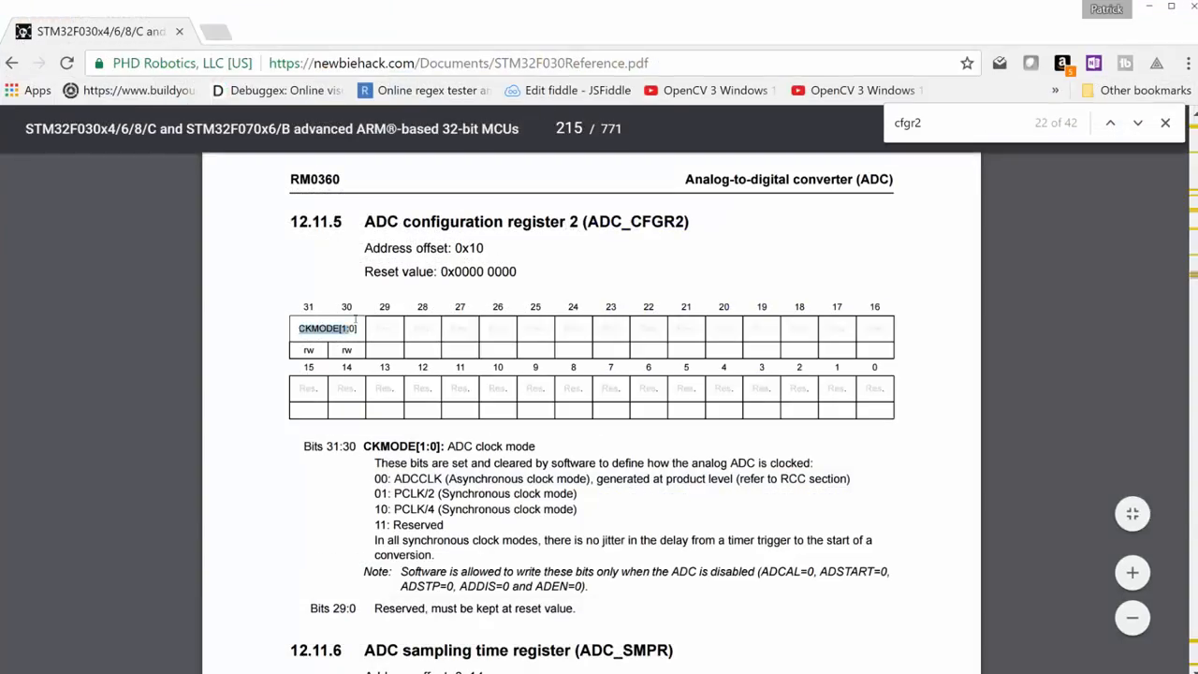
Review the ADC_CFGR2 CKMODE[1:0] clock-mode bit description in the manual.
left_click(1139, 123)
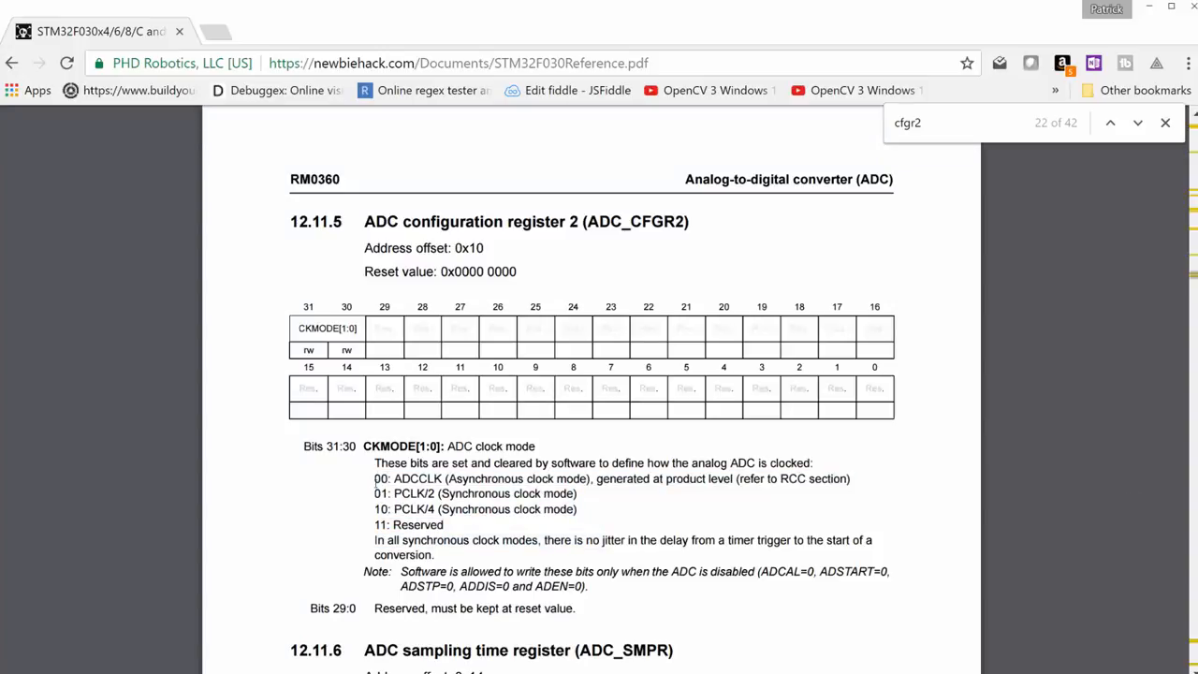
left_click_drag(375, 480, 584, 509)
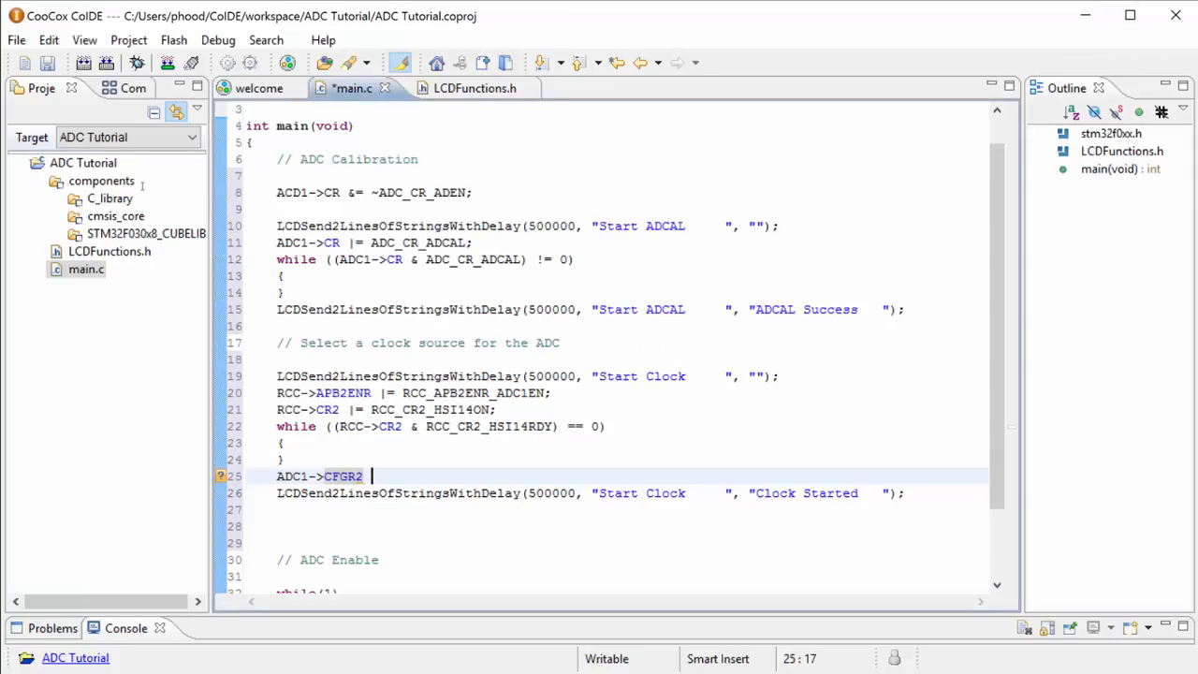
Complete the line as ADC1->CFGR2 |= ADC_CFGR2_CKMODE; using autocomplete for the macro.
type("|=")
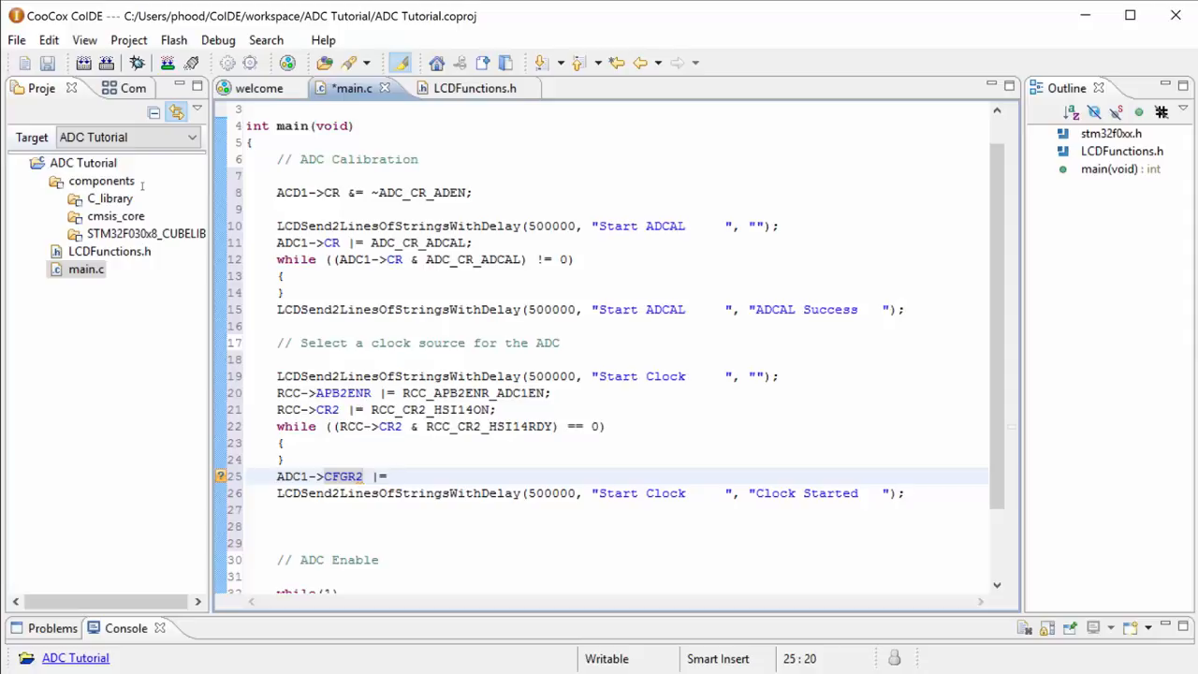
type("A")
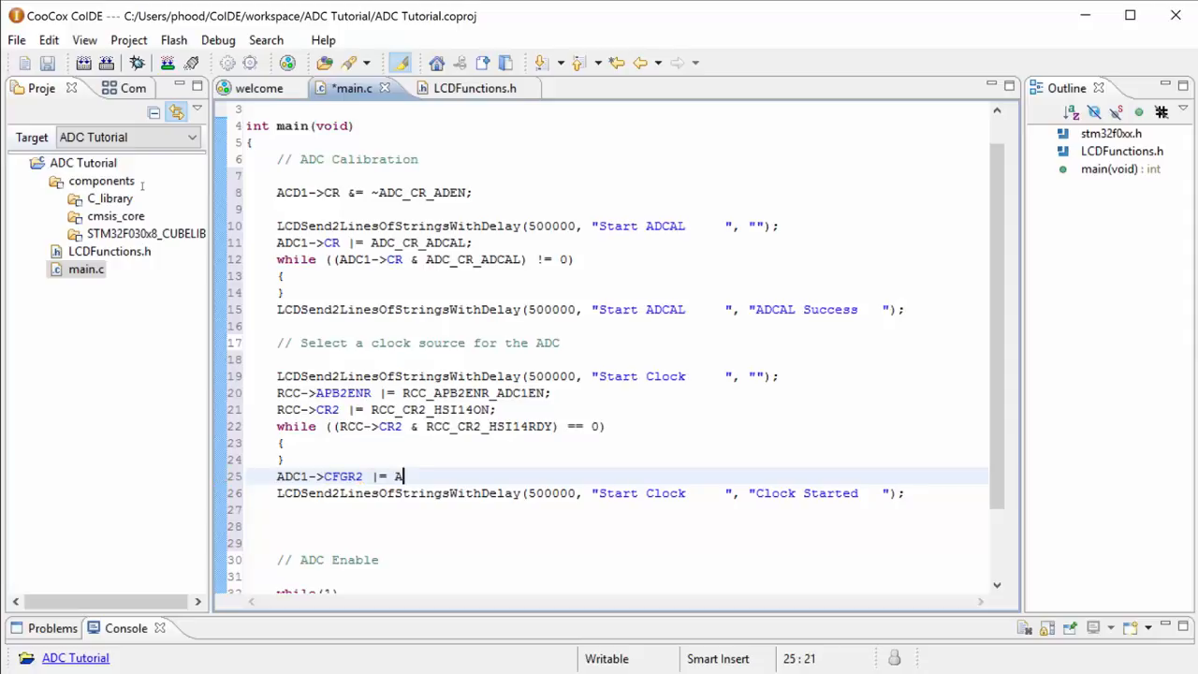
type("DC_CFGR2_CKMODE")
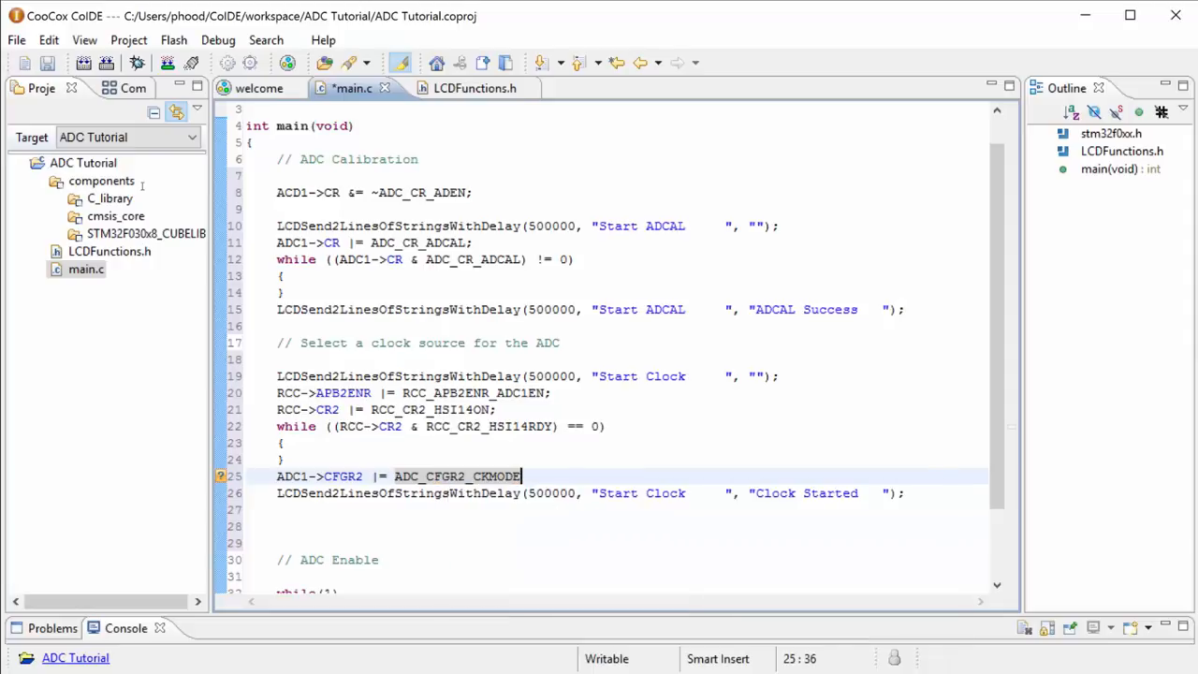
type(";")
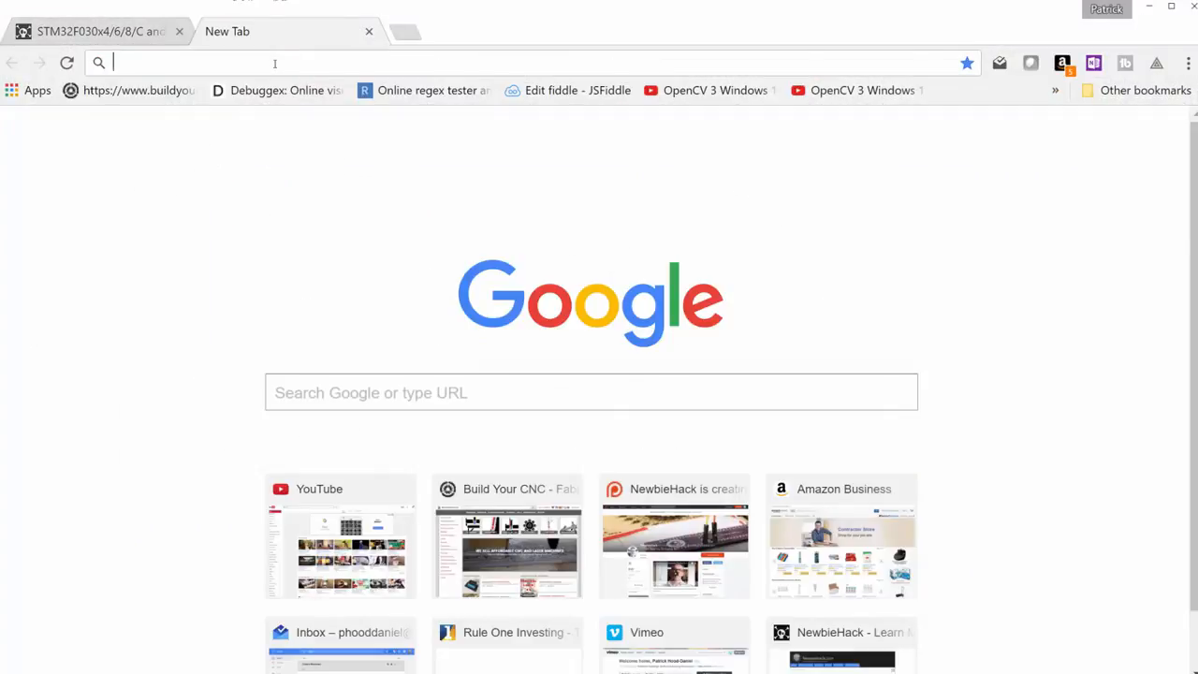
Search 'hex to binary', confirm C0000000 starts 1100 0000 on binaryhexconverter.com, then return to the manual.
type("hex to binary")
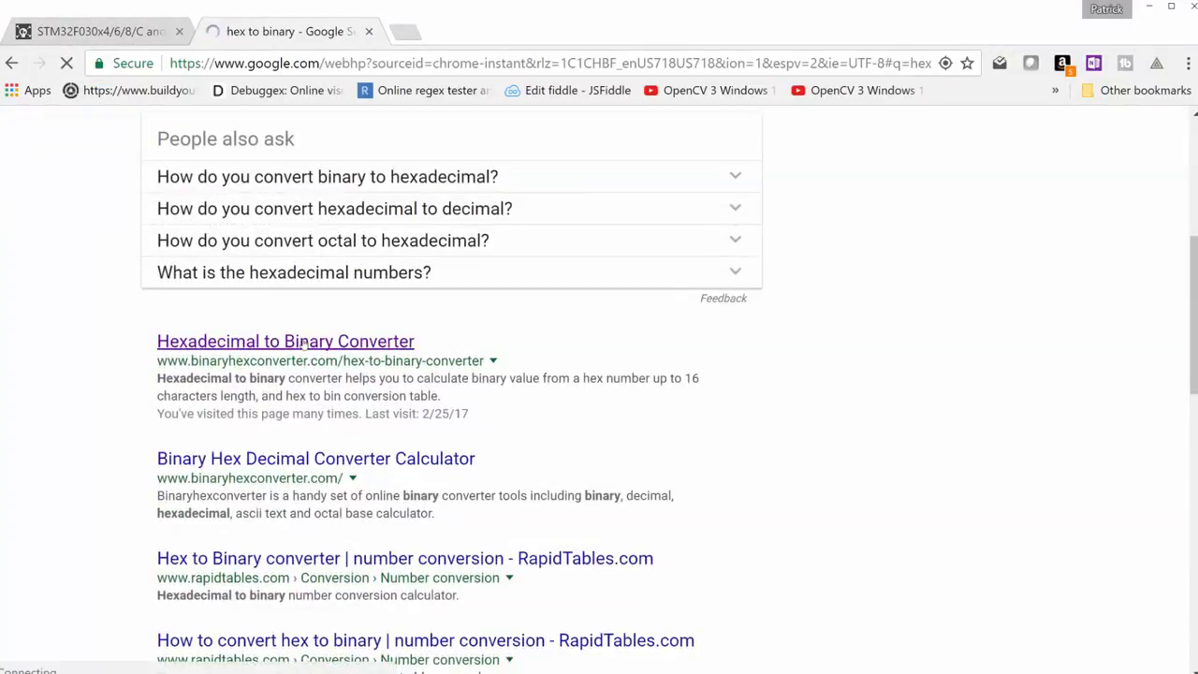
left_click(285, 340)
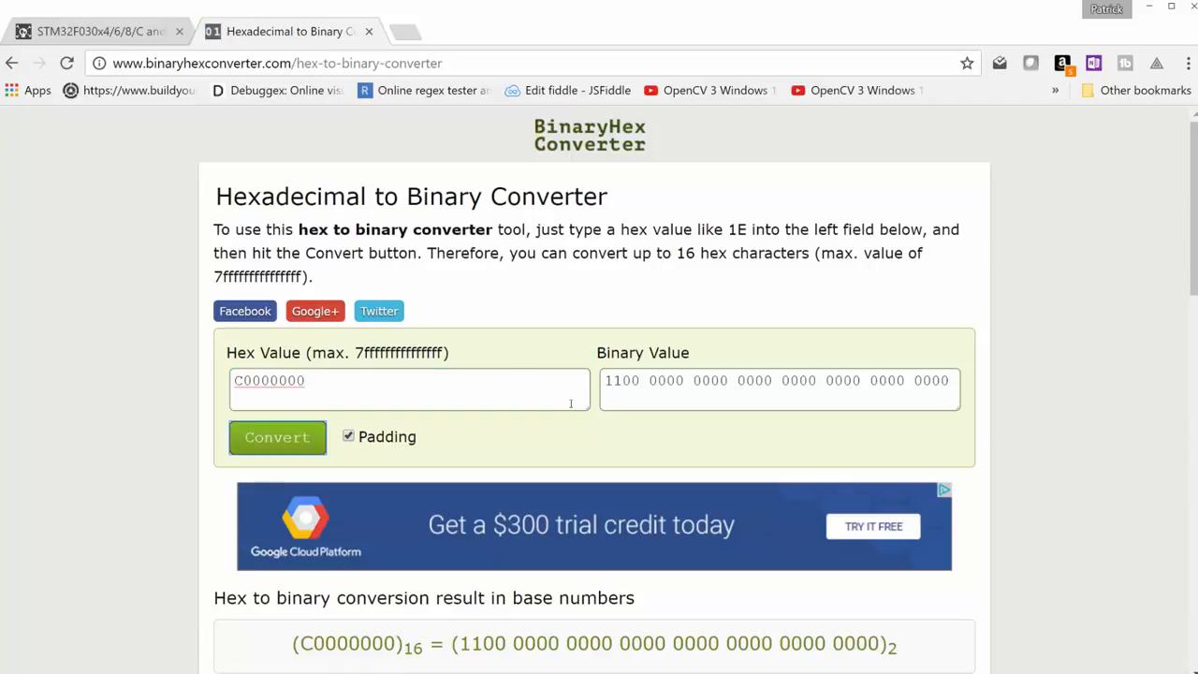
left_click(627, 380)
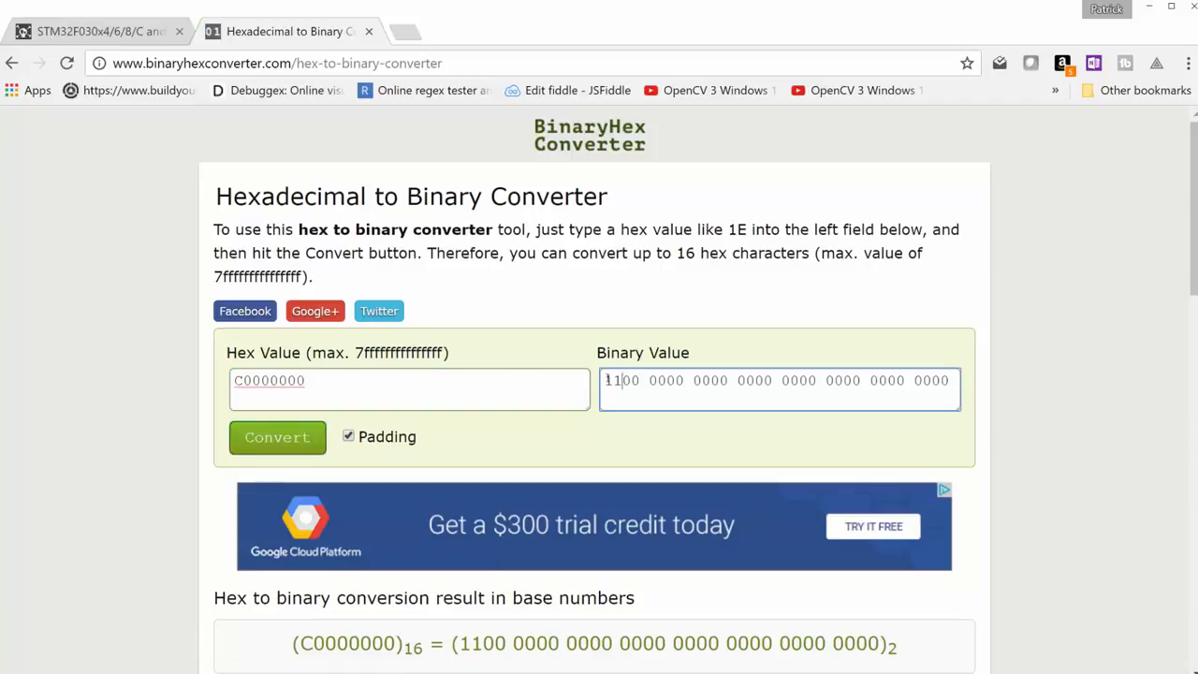
left_click(94, 30)
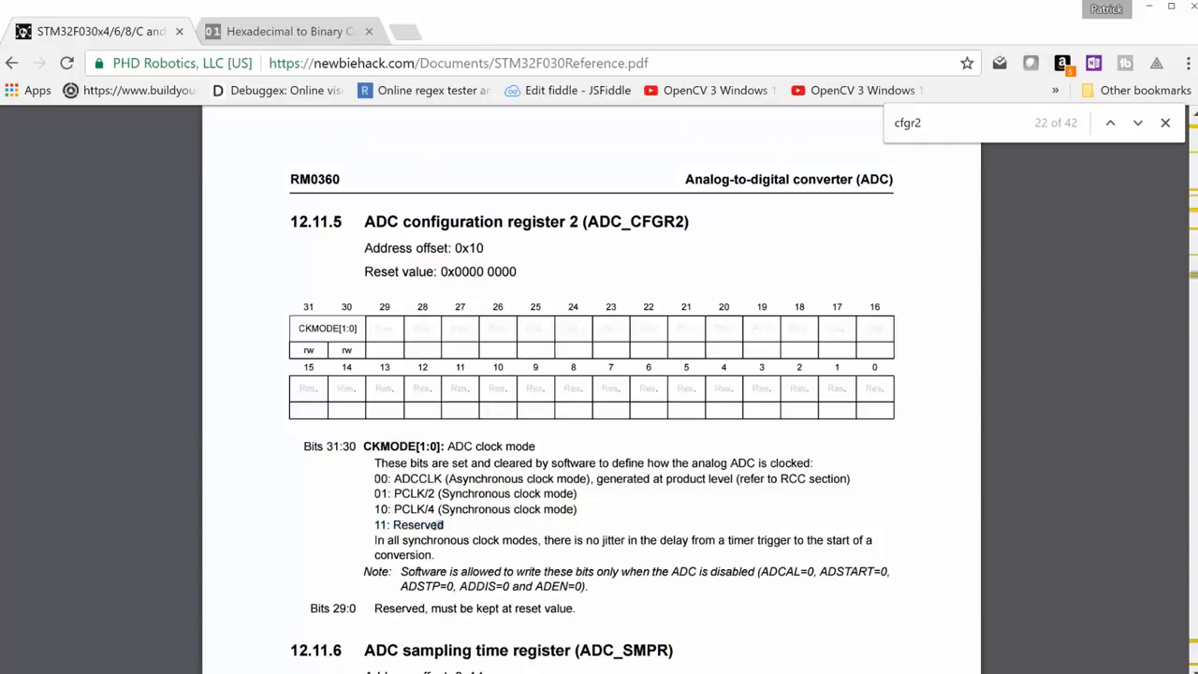
double_click(408, 524)
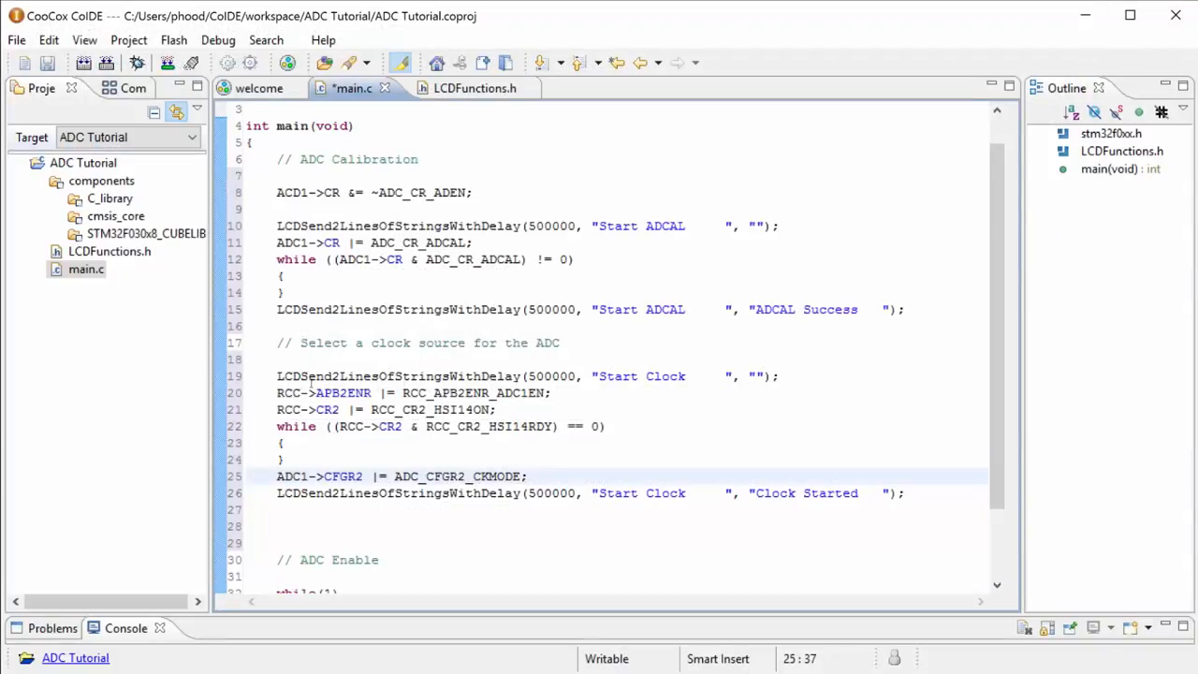
Review the clock-selection block and position the cursor on the blank line below // ADC Enable.
left_click_drag(277, 374, 843, 494)
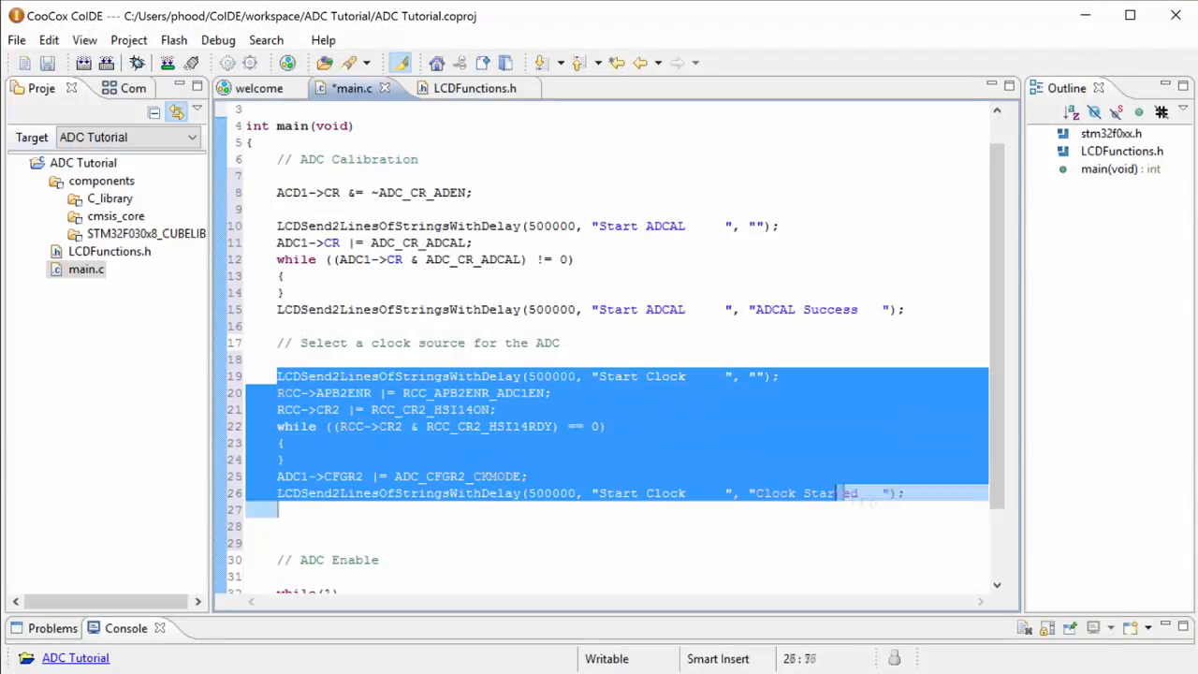
left_click(277, 509)
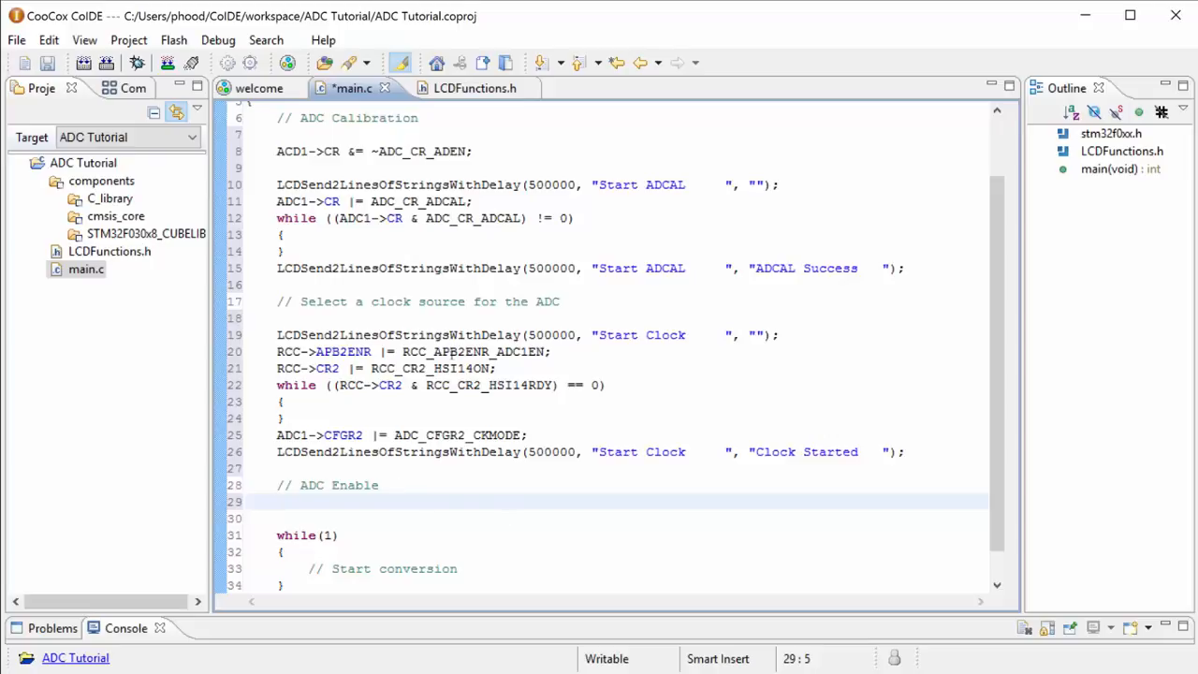
left_click_drag(277, 352, 373, 386)
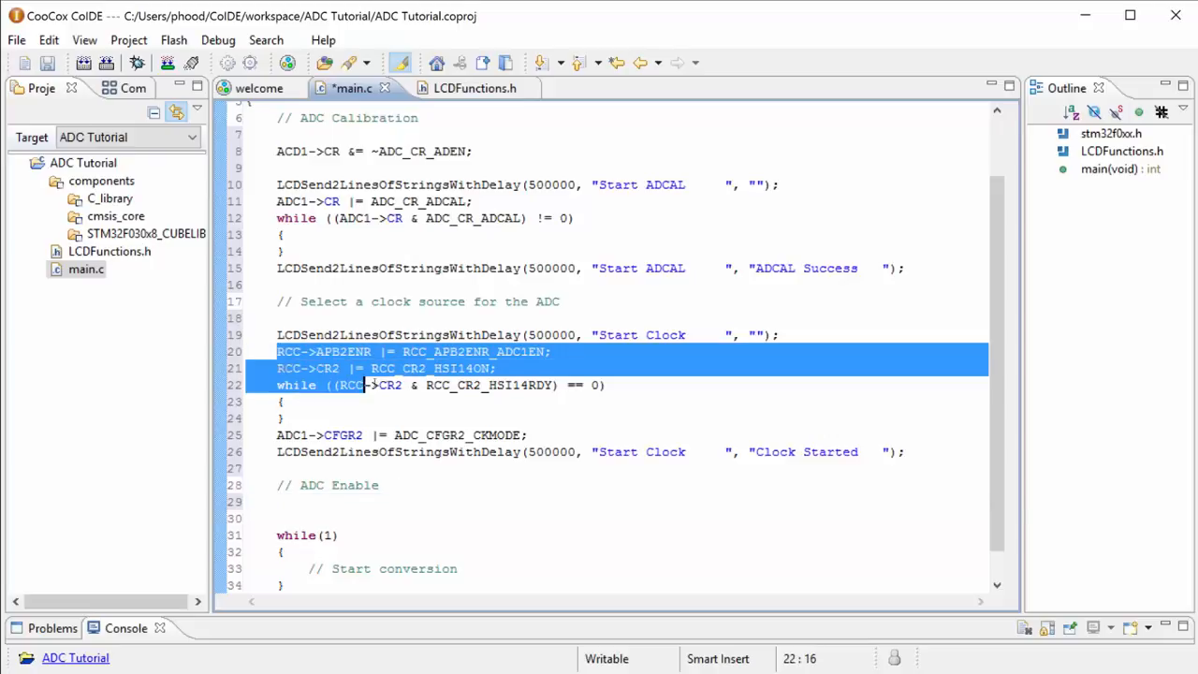
left_click(546, 386)
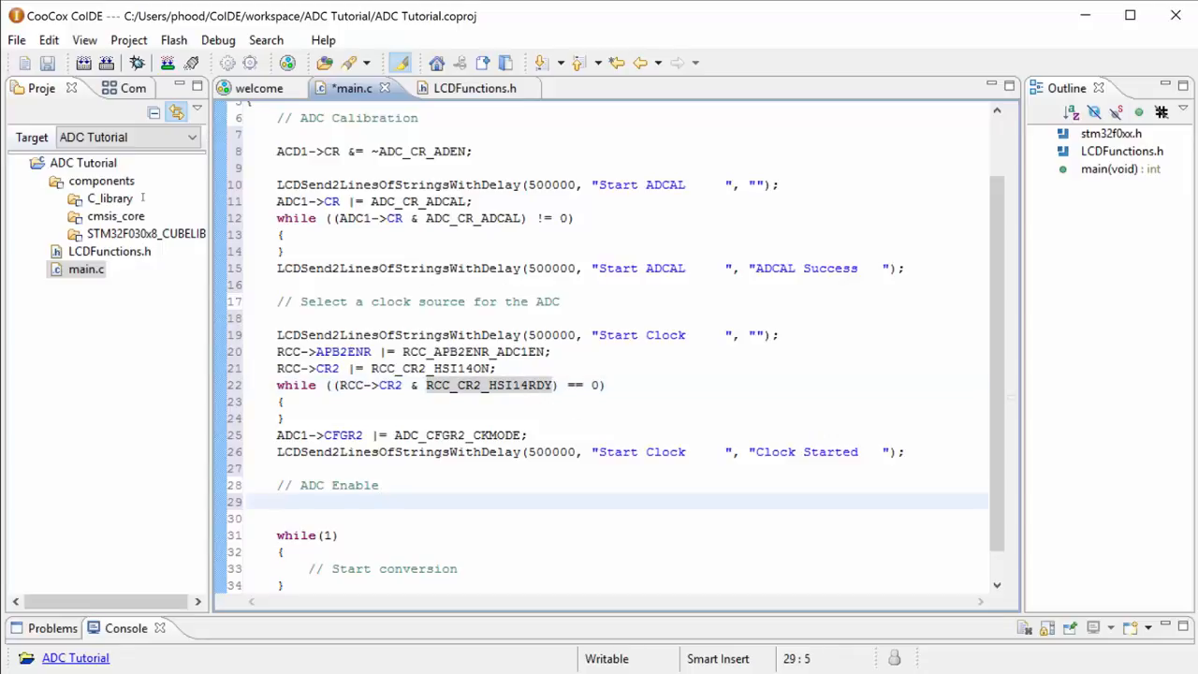
double_click(487, 386)
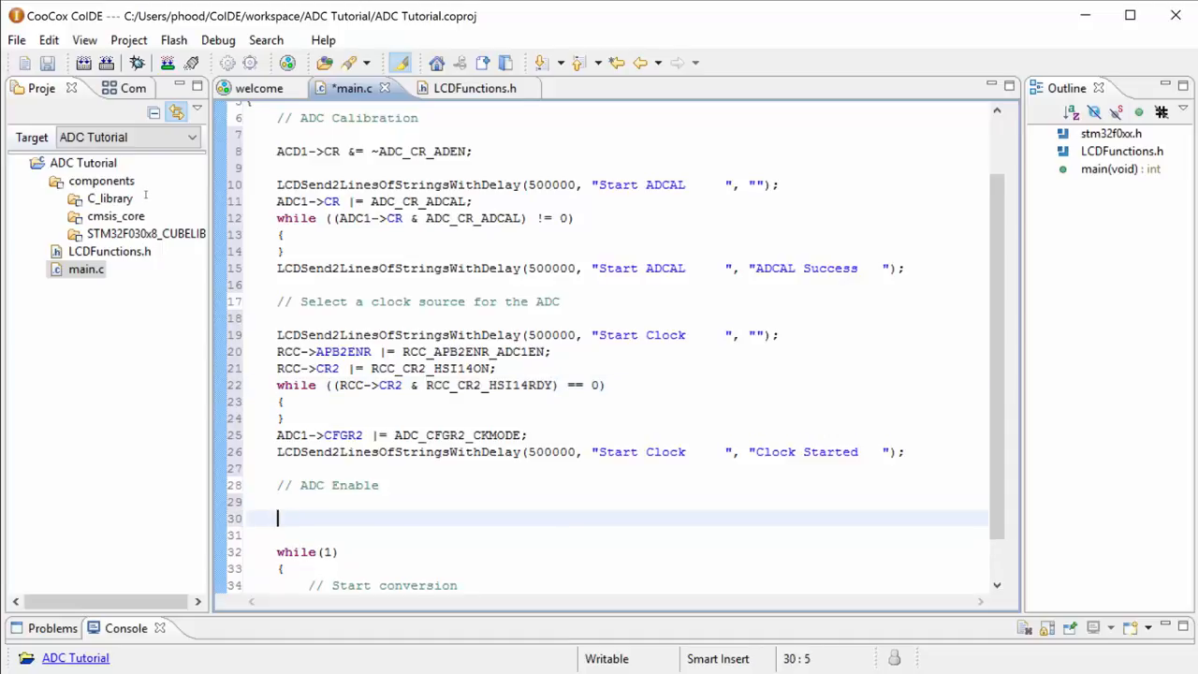
Begin ADC1->CR under // ADC Enable and revisit the earlier line that clears ADEN.
type("ADC1->")
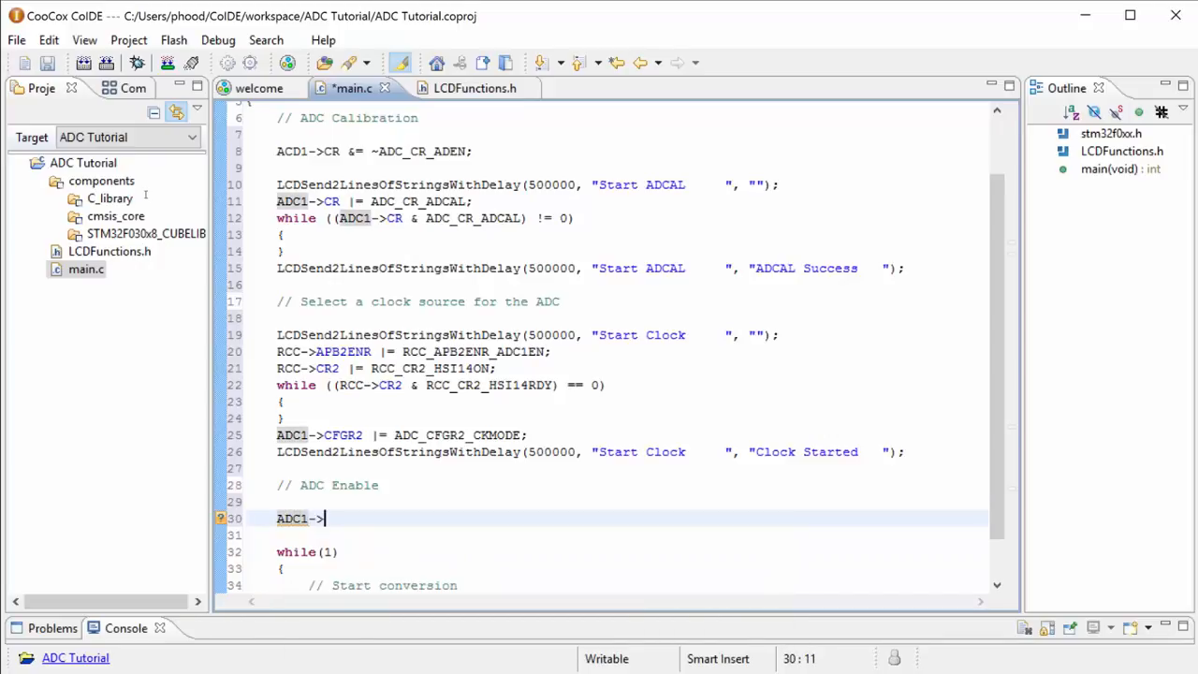
type("CR")
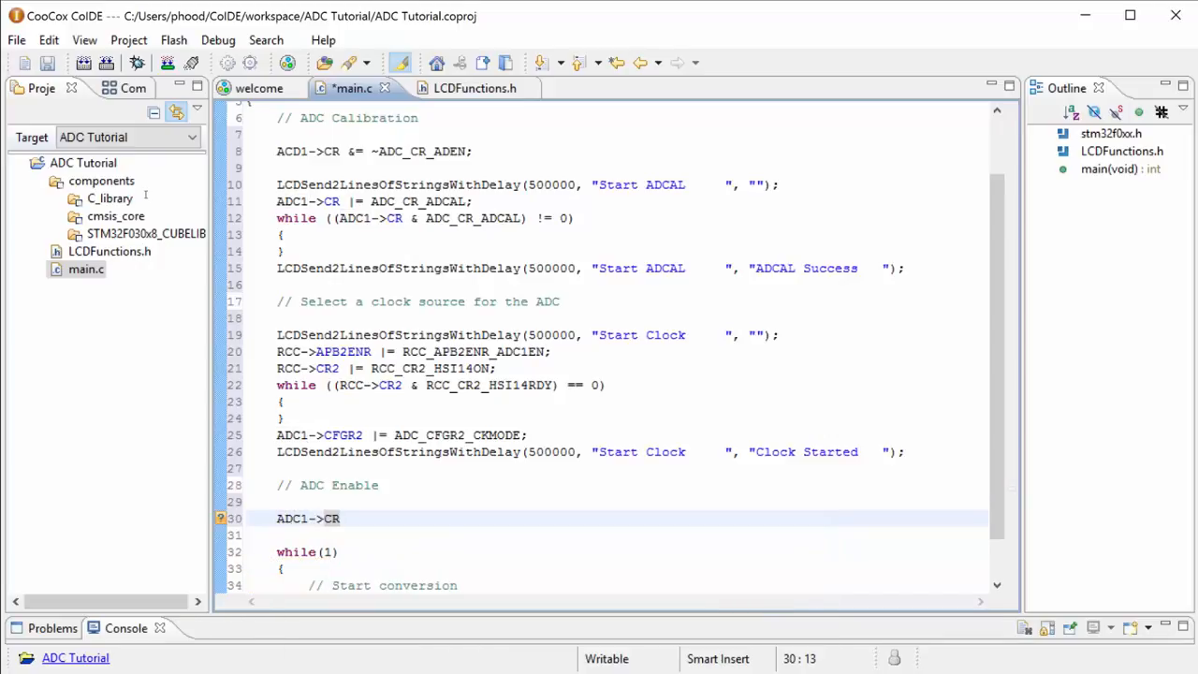
left_click(341, 519)
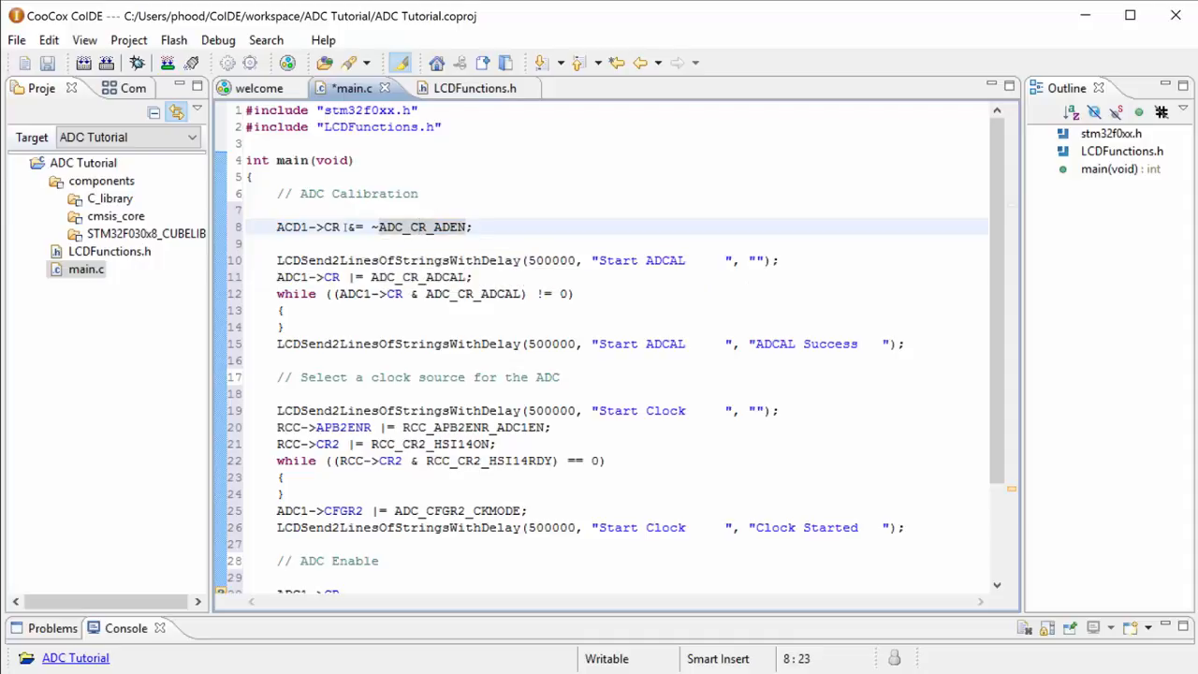
scroll("down", 3)
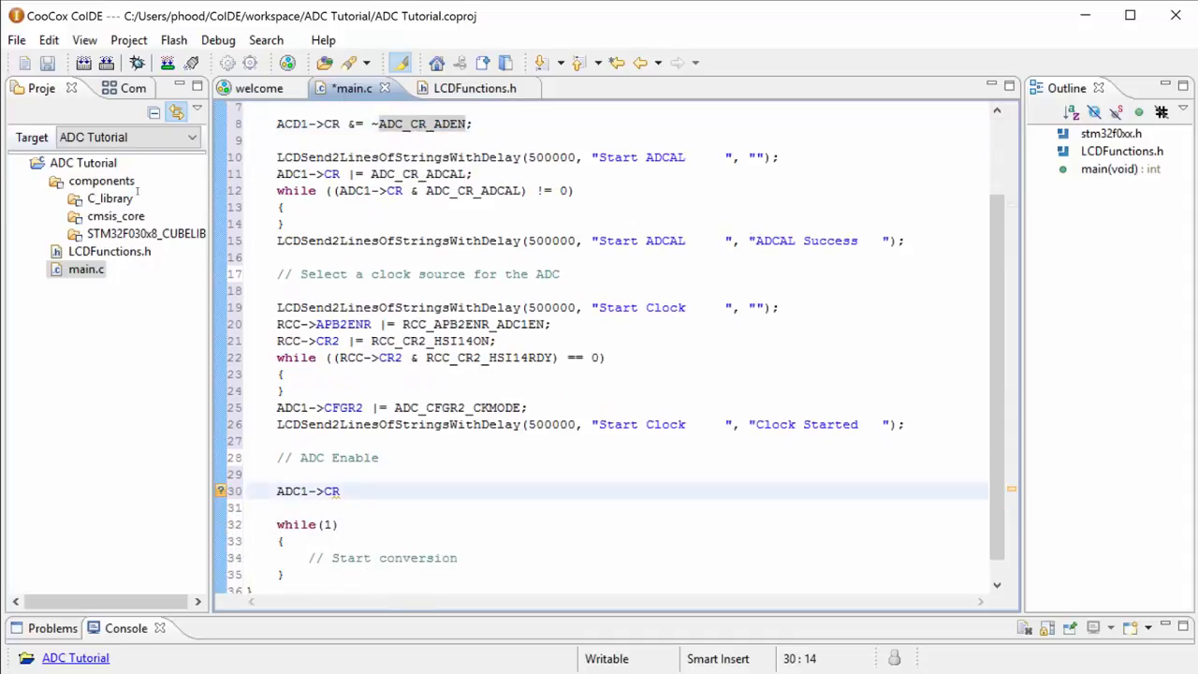
Finish the statement as ADC1->CR |= ADC_CR_ADEN; and move to the next blank line.
type("|=")
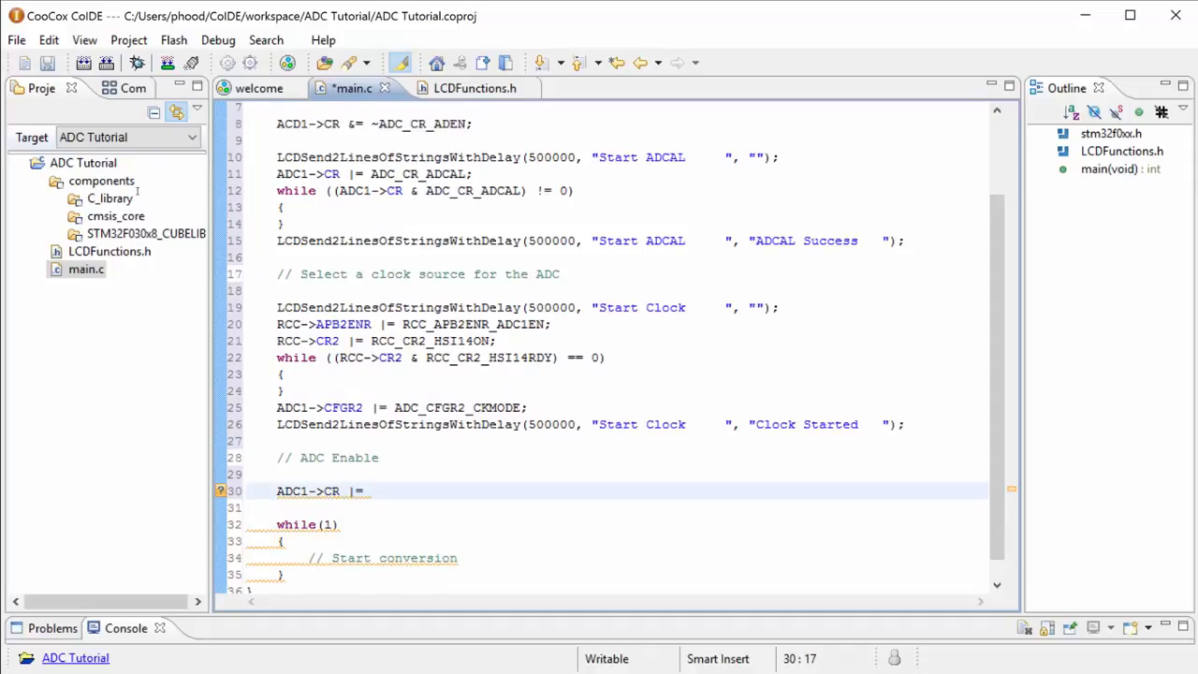
type("ADC_CR_ADEN;")
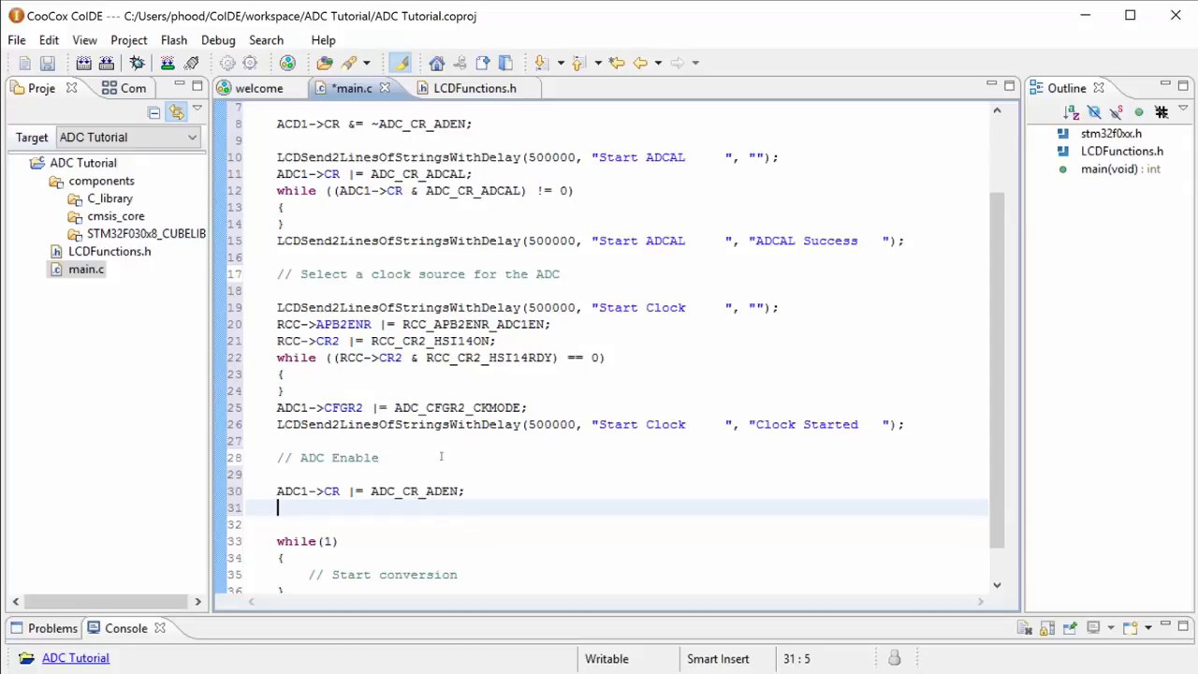
left_click_drag(379, 490, 465, 491)
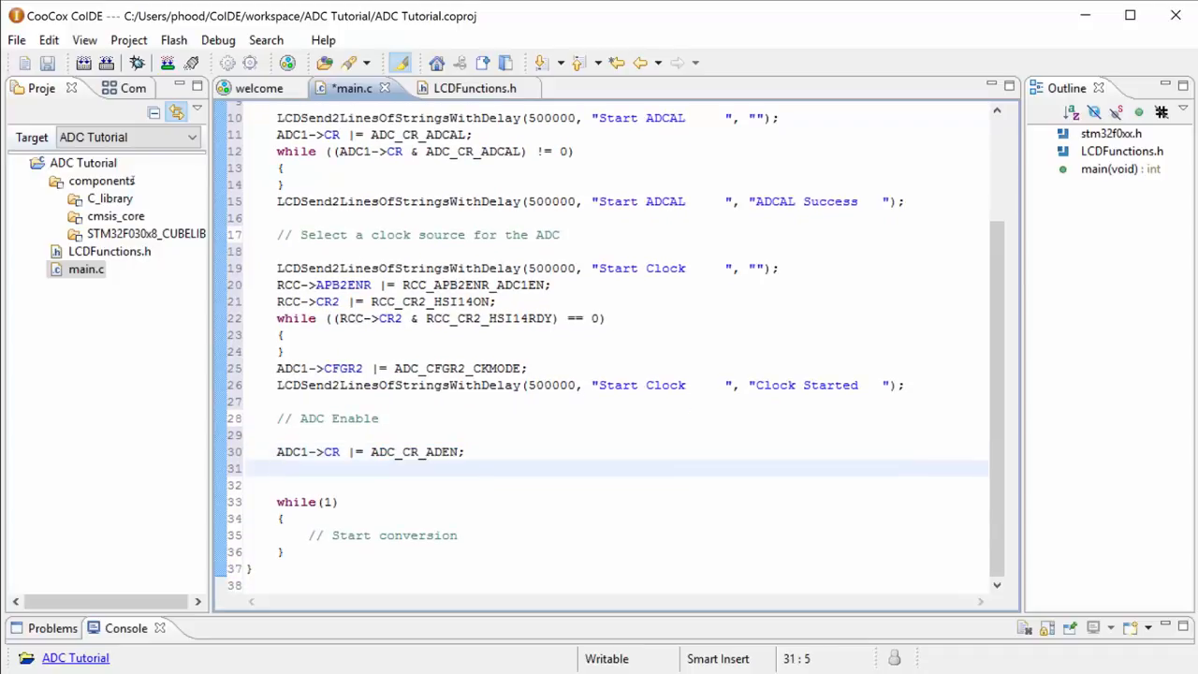
left_click(277, 468)
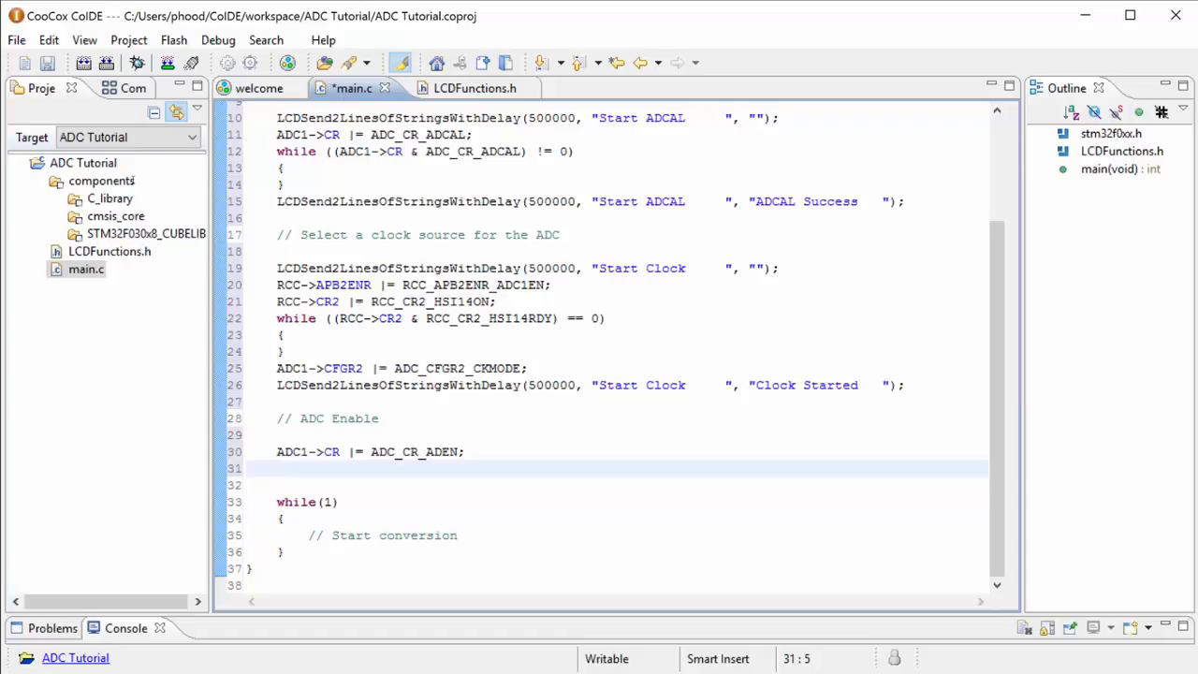
Write the while condition start, while ((ADC1->ISR & ADC_, correcting typos along the way.
type("while")
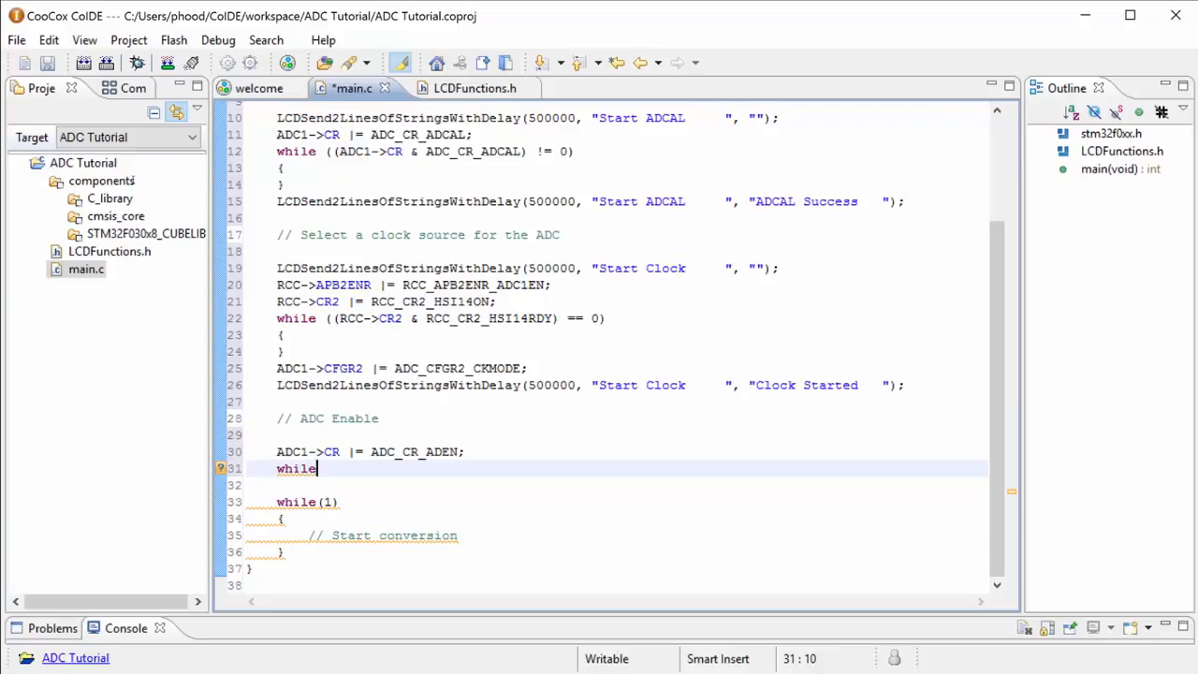
type("()")
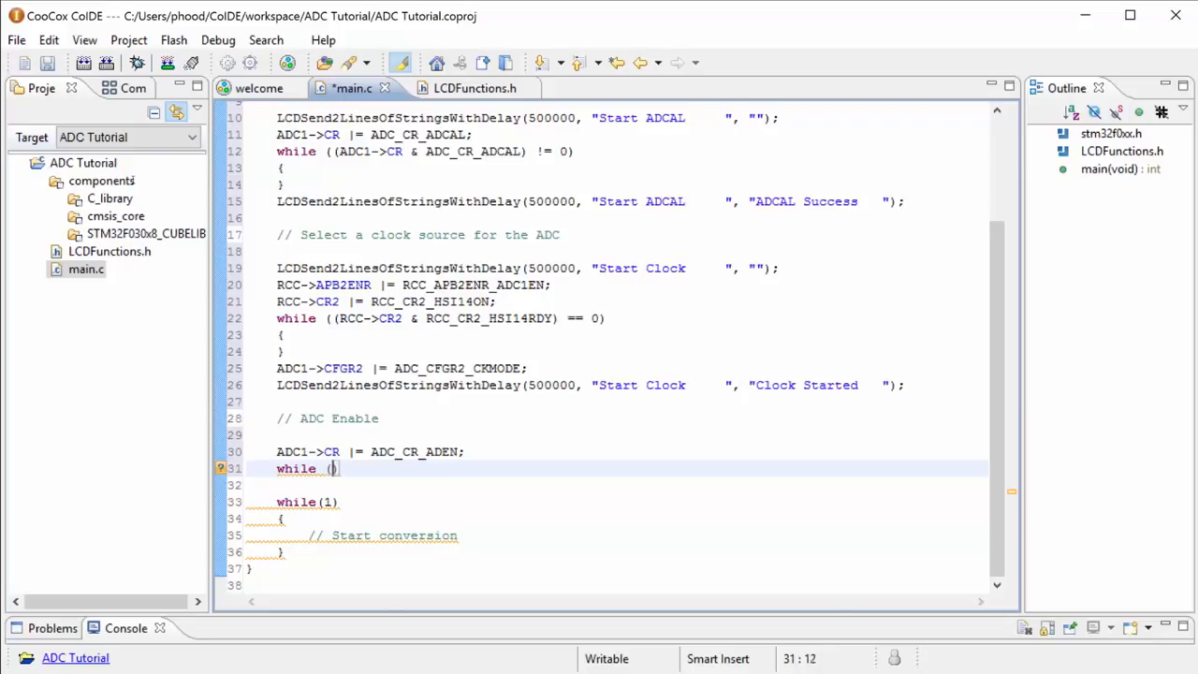
type("ADC1->CR &")
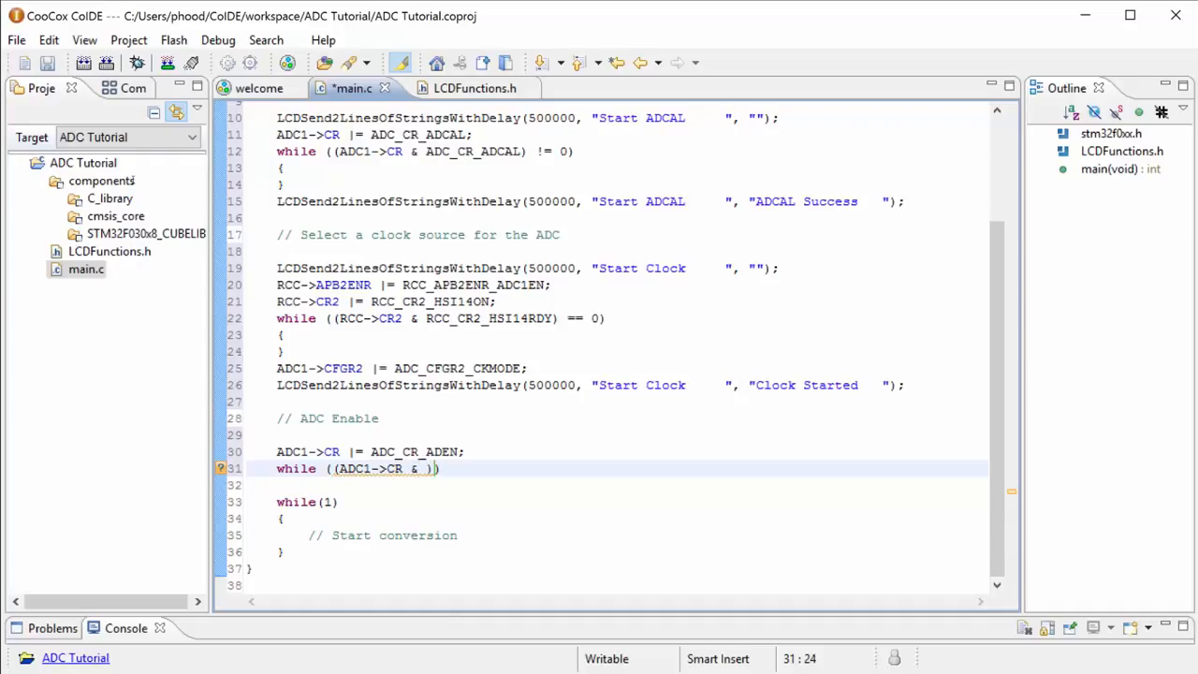
type("ACD1")
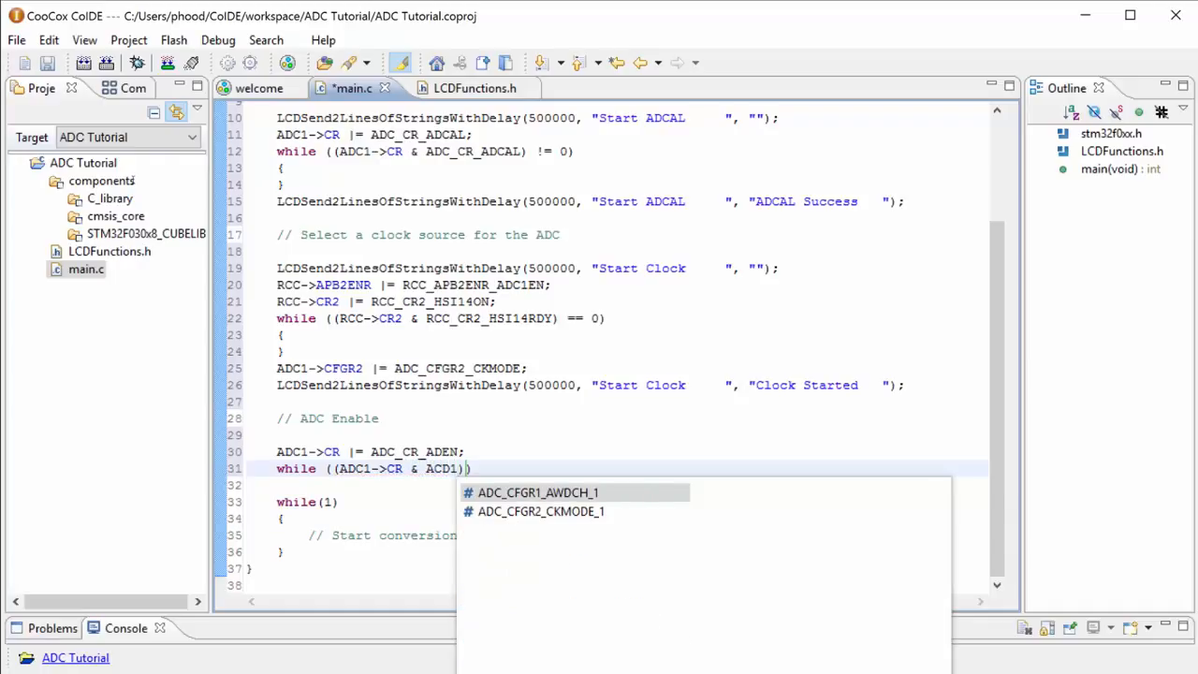
type("_")
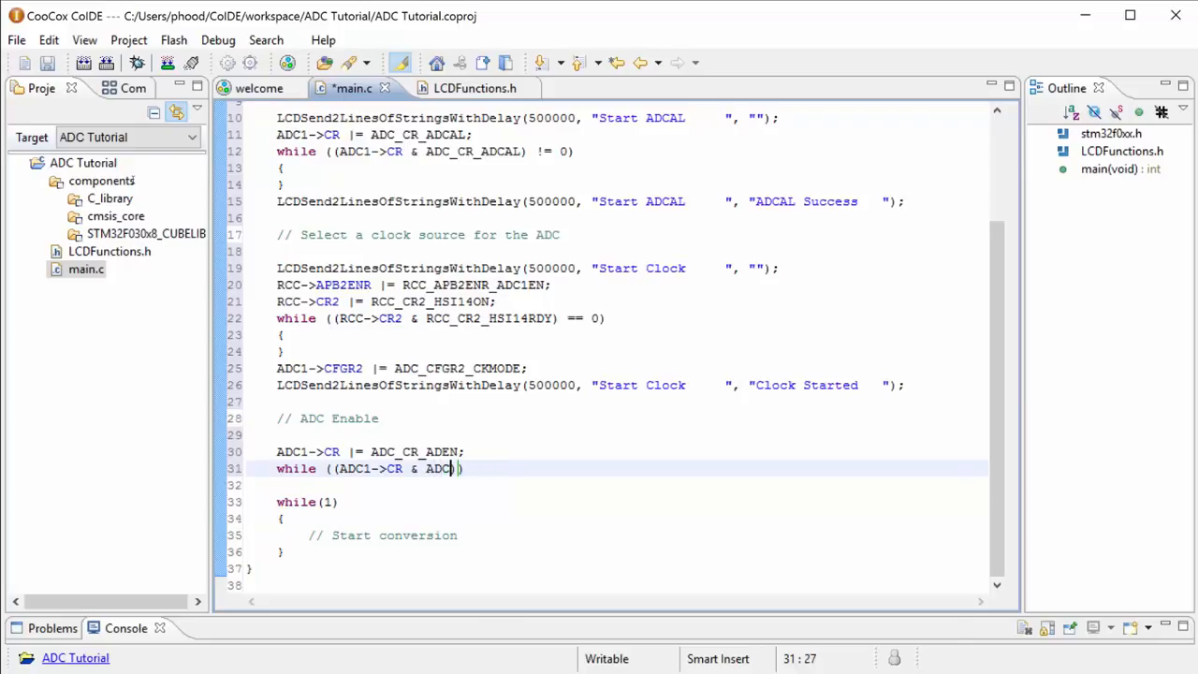
type("_CR")
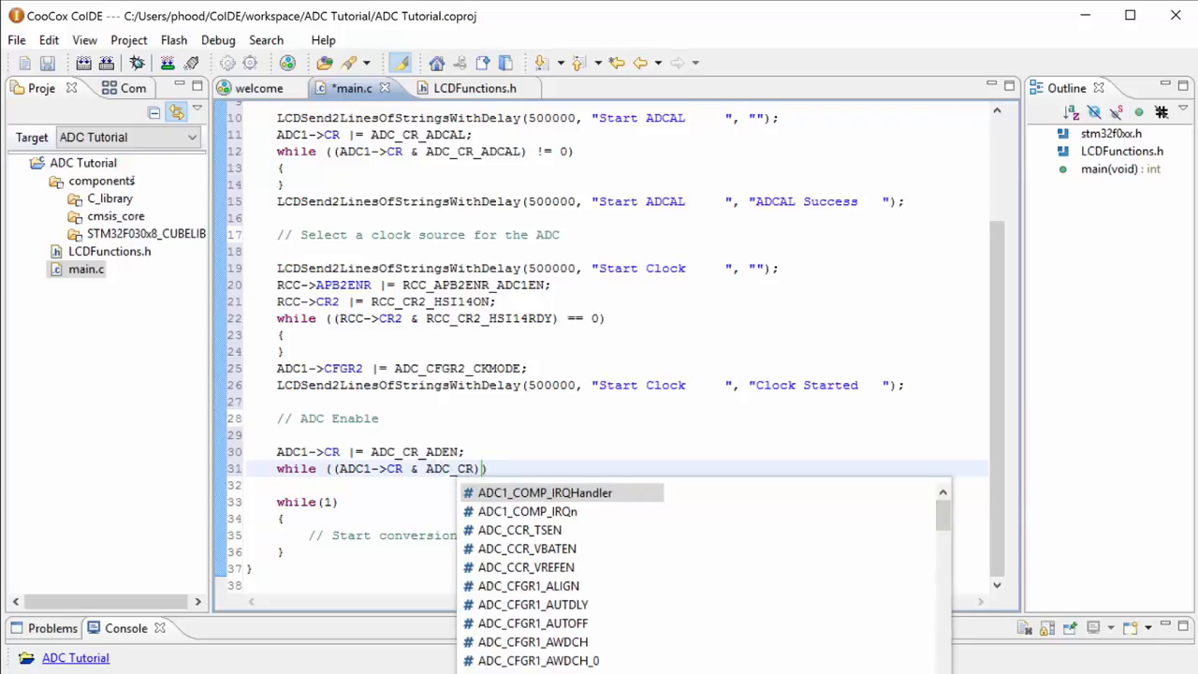
type("_")
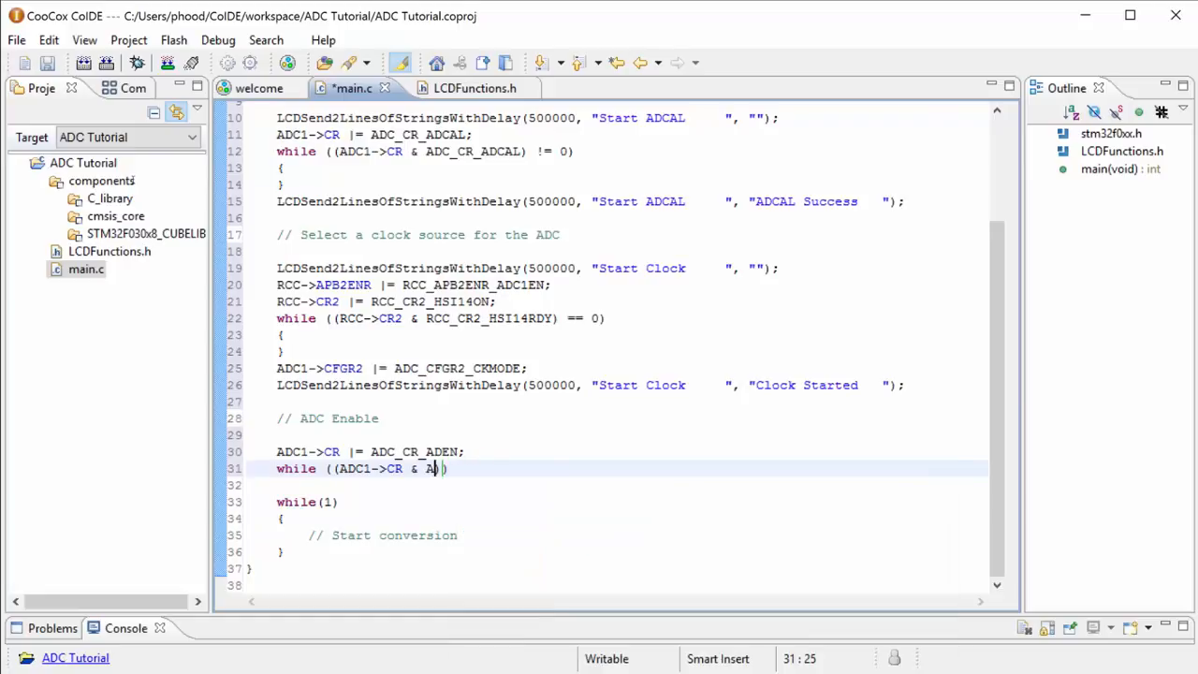
type("DC_")
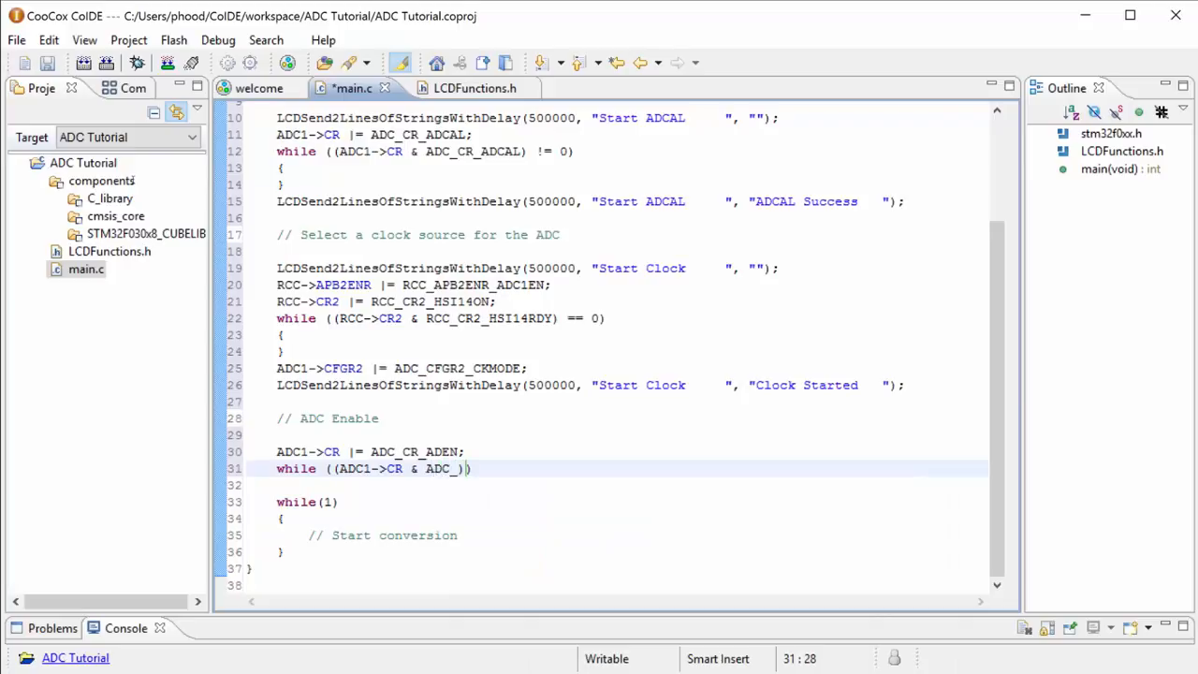
type("CR_AD")
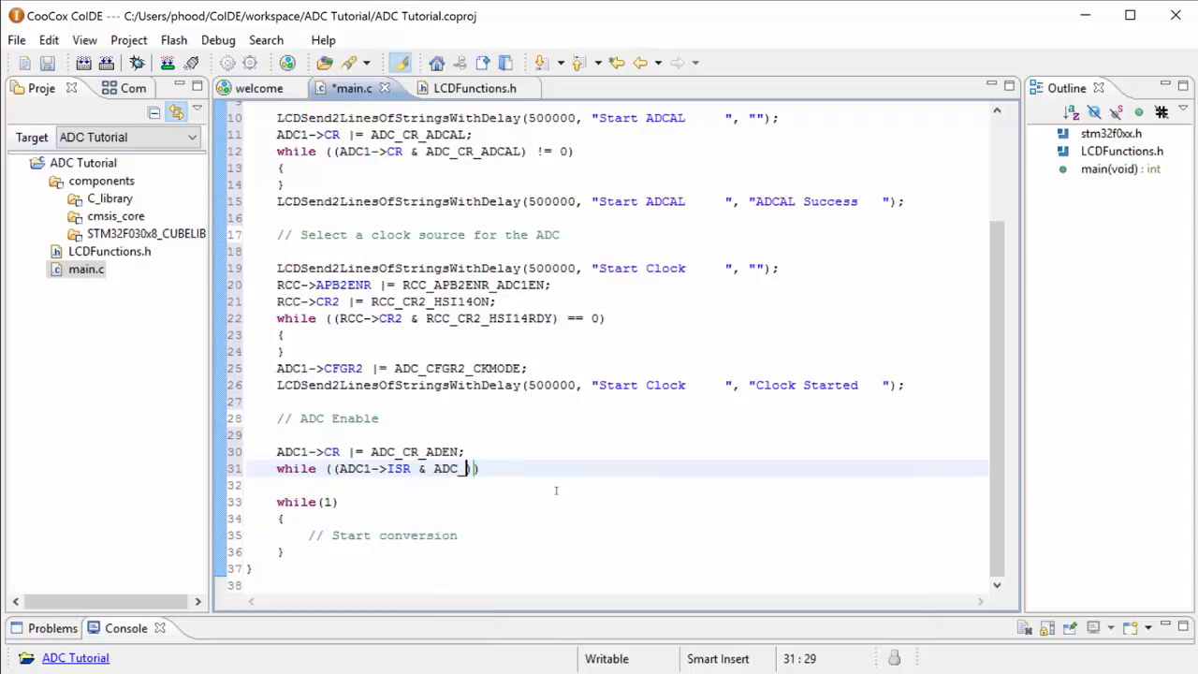
Complete the loop as while ((ADC1->ISR & ADC_ISR_ADRDY) == 0) with empty braces.
type("ISR_ADRDY")
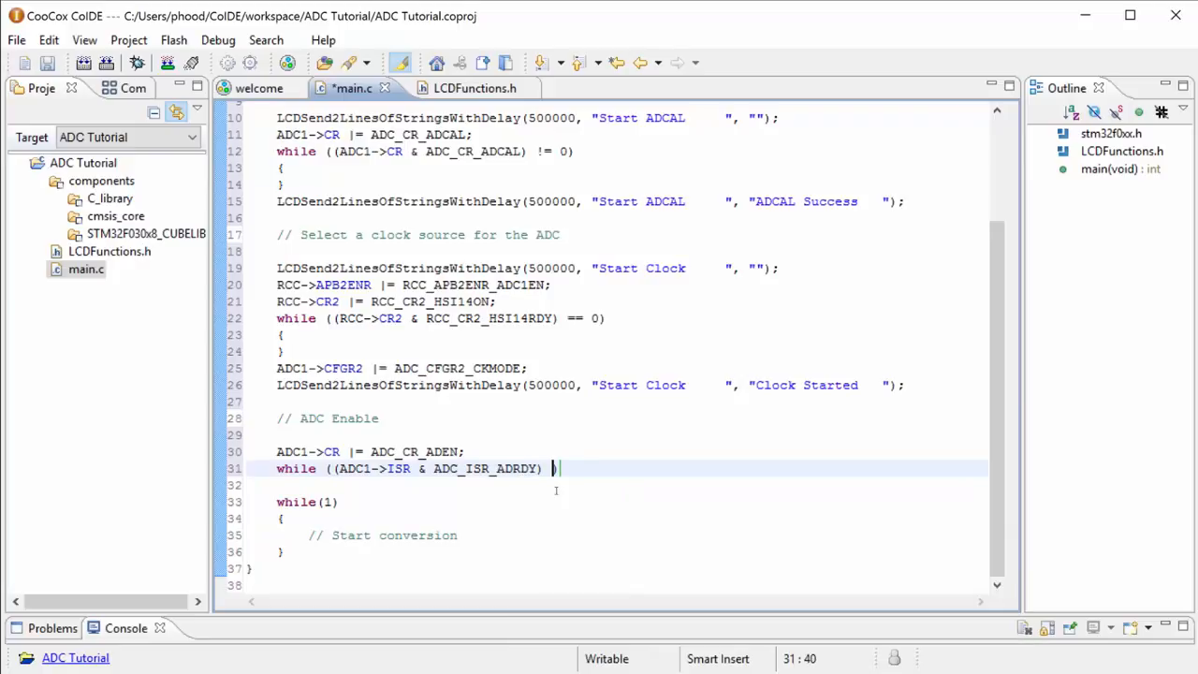
type("== 0)")
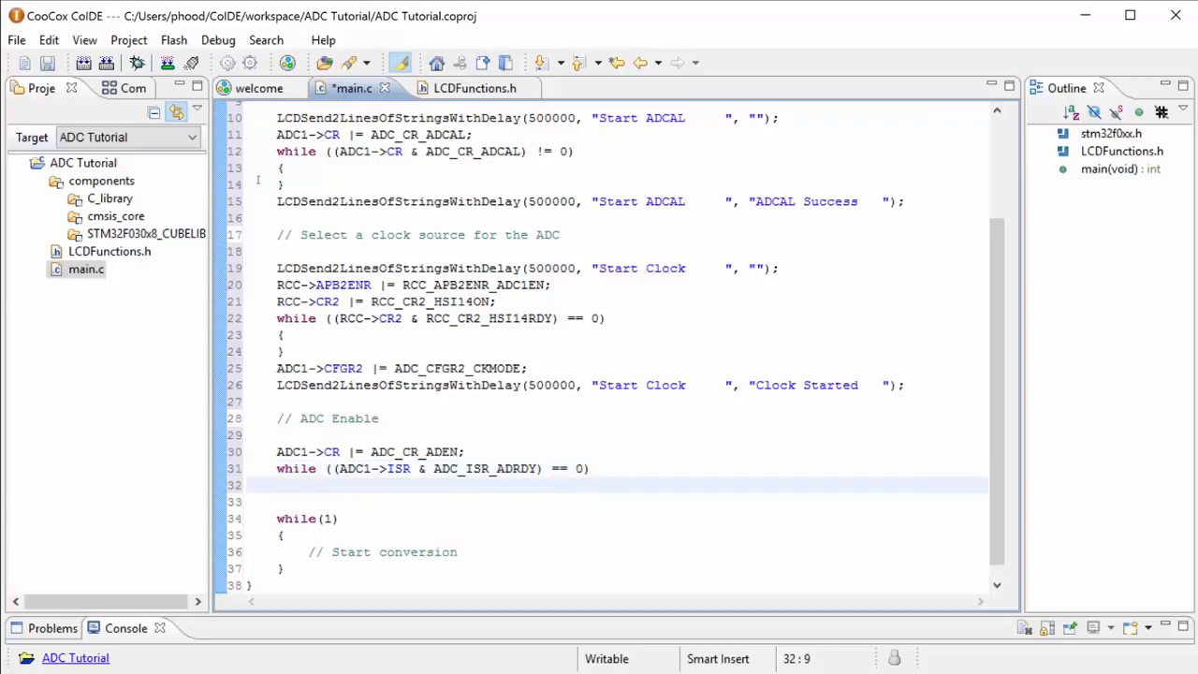
type("{}")
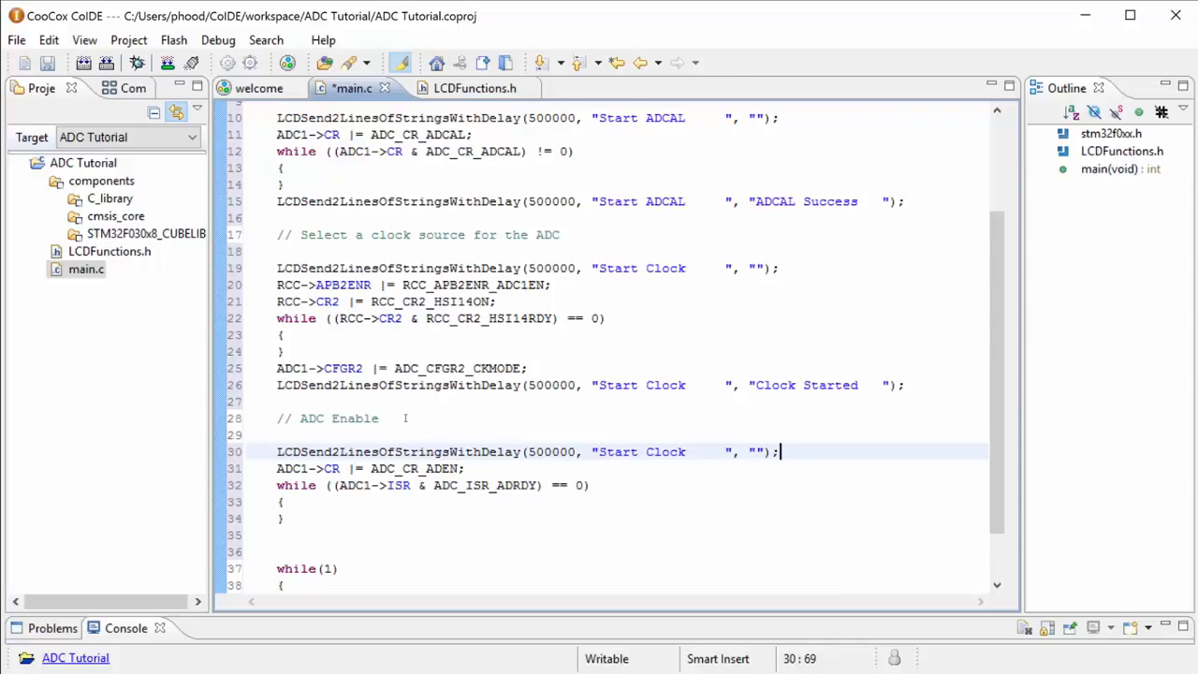
Edit the pasted LCD message strings to "Enable ADC" before ADEN and "ADC Enabled" after the loop.
double_click(640, 452)
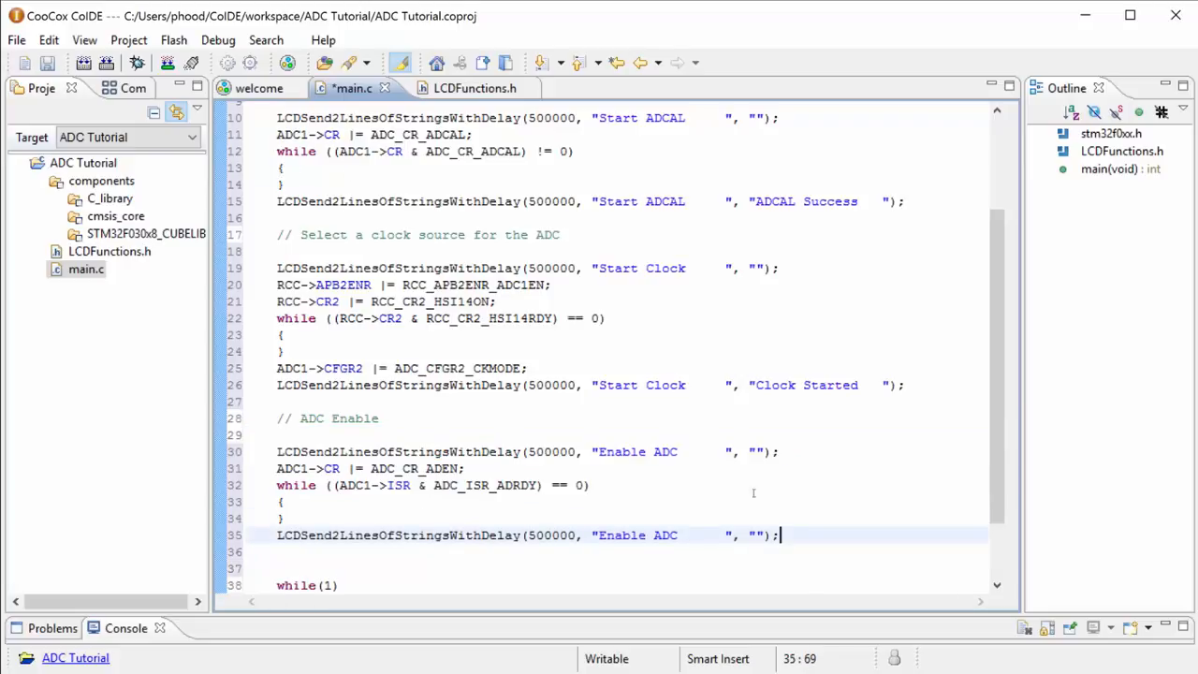
type("ADC Enable")
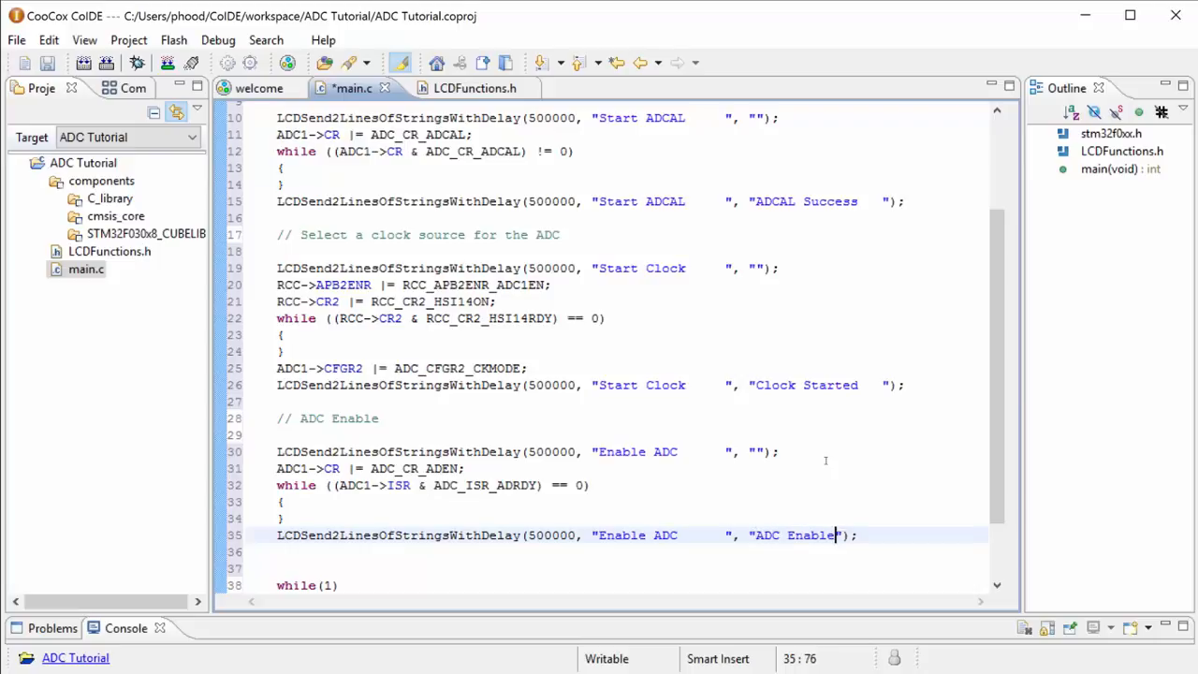
type("d")
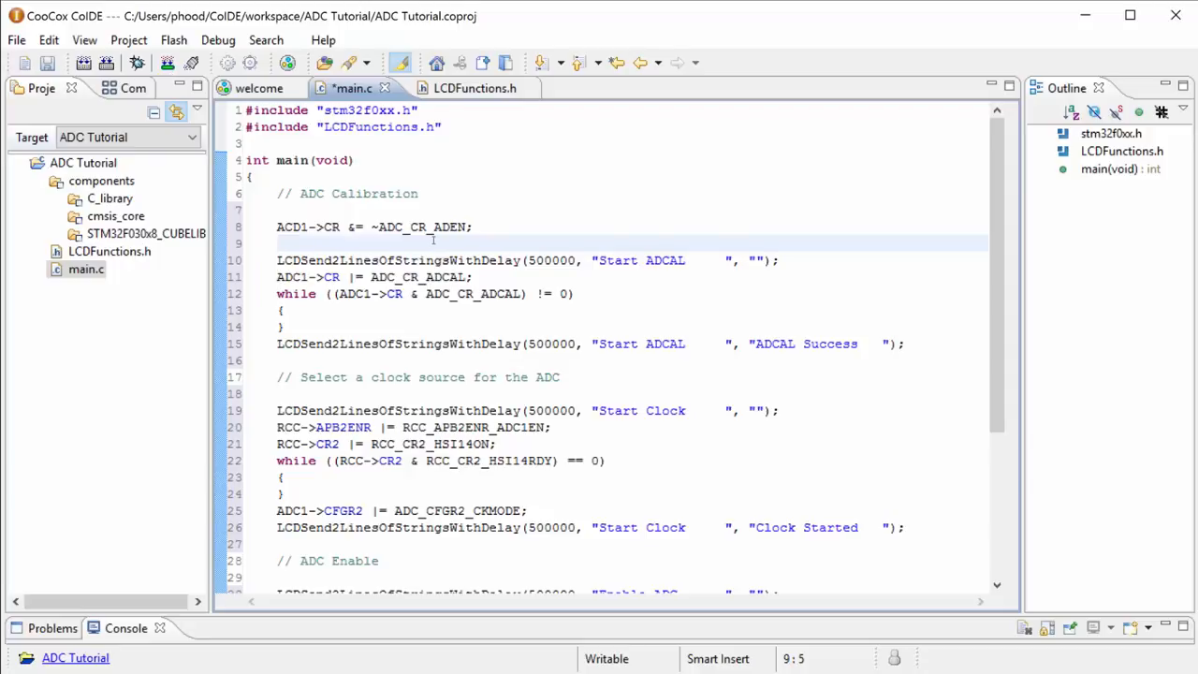
double_click(356, 192)
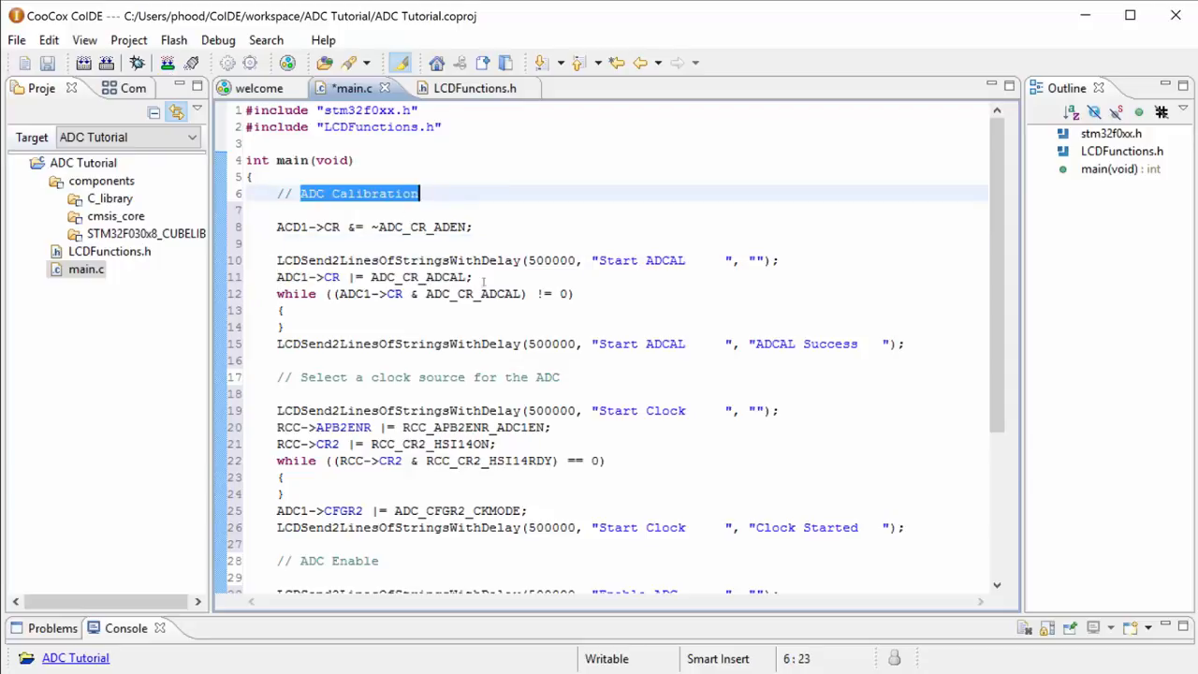
scroll("down", 3)
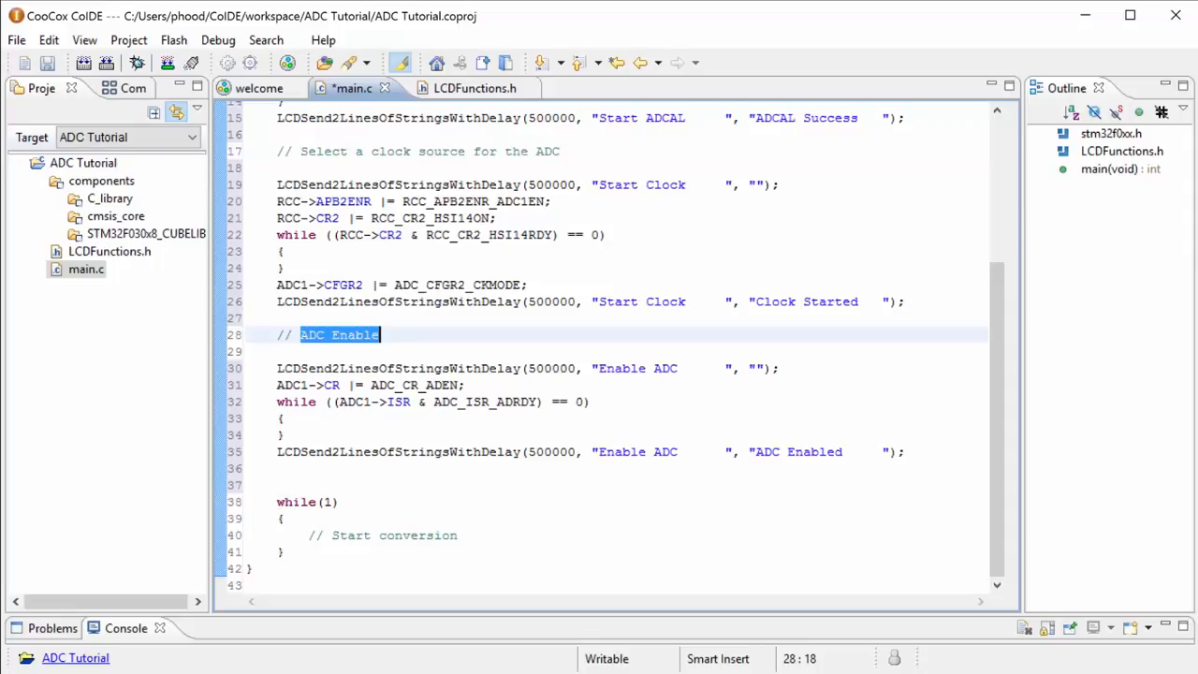
left_click(285, 519)
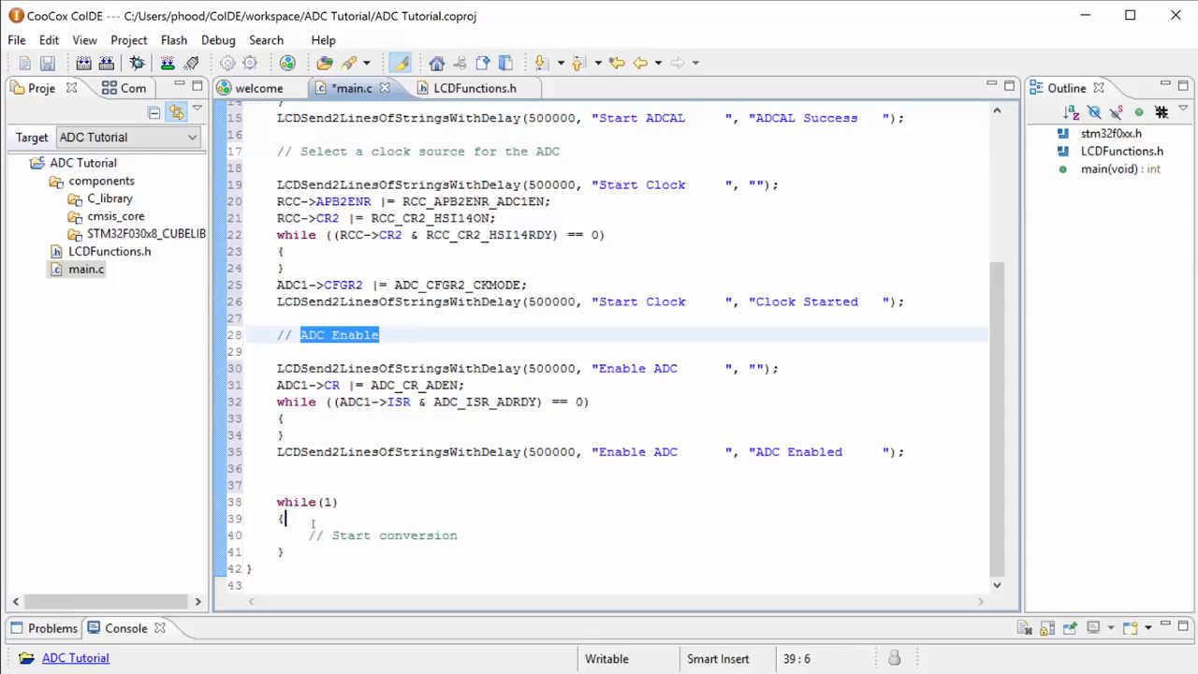
left_click(281, 468)
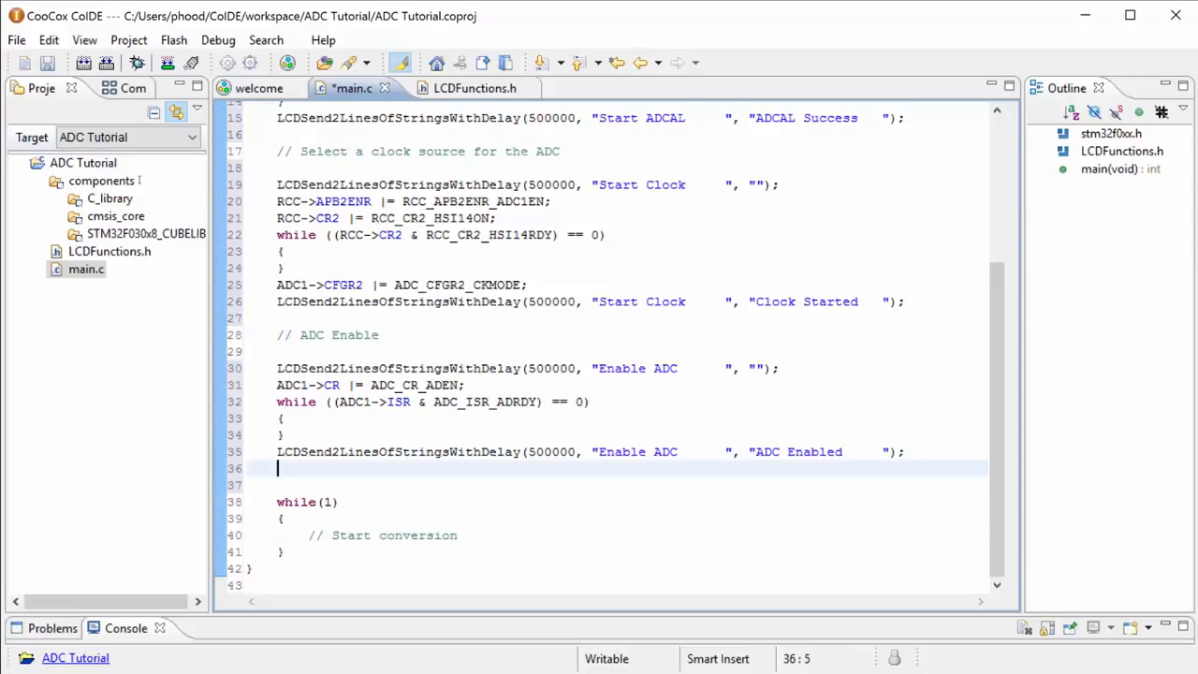